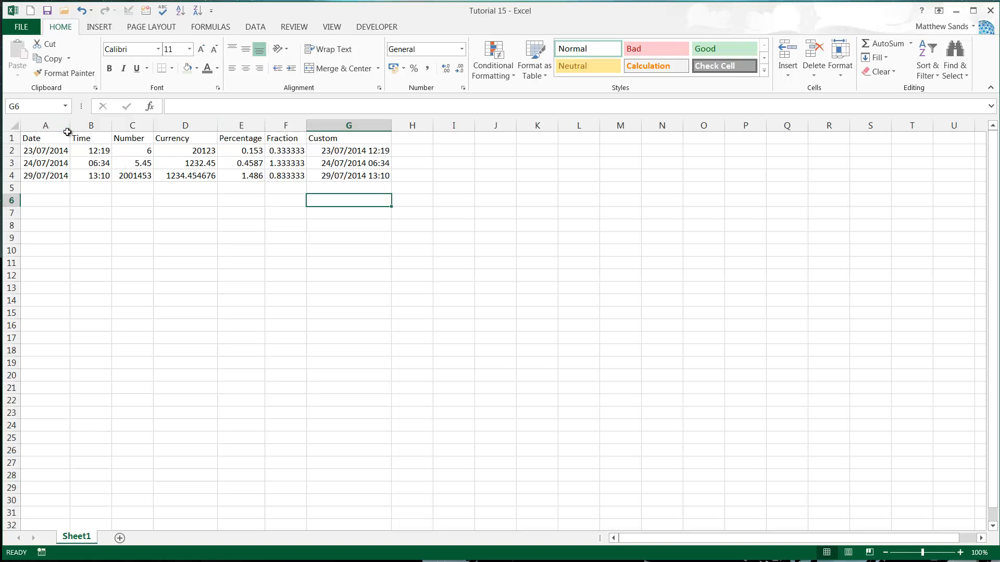
- Widen the Date column and inspect the underlying value of a date cell
click(45, 125)
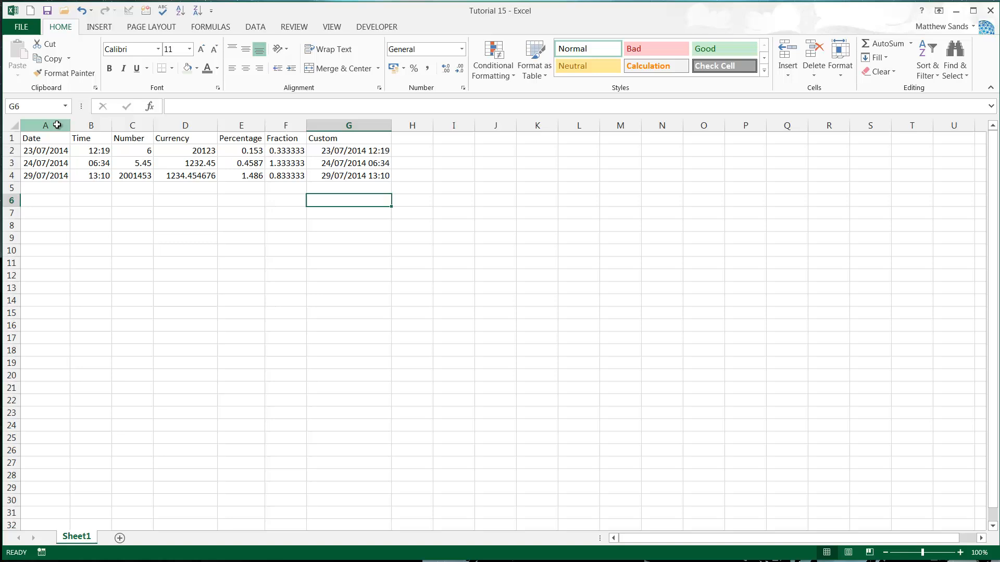
click(285, 212)
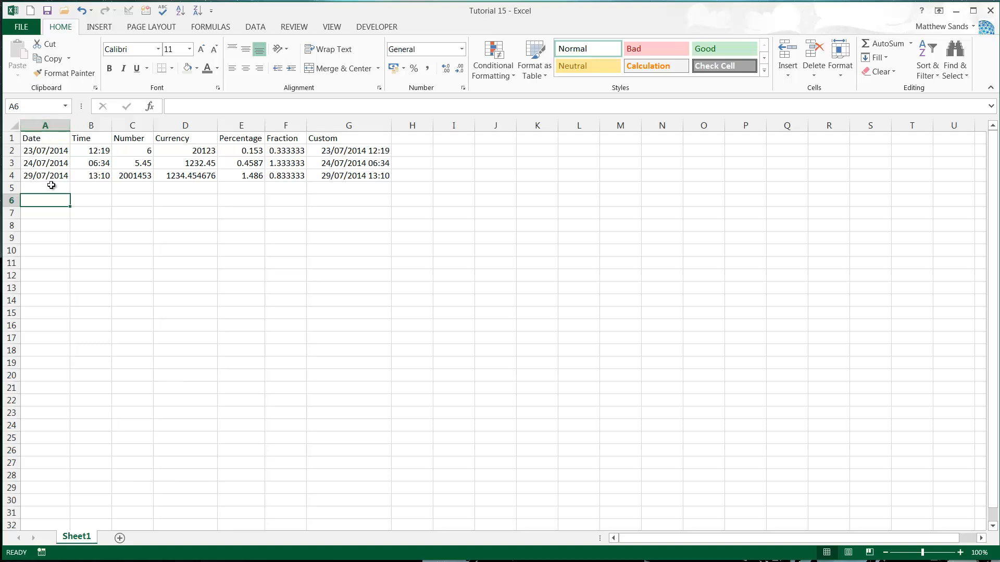
click(45, 151)
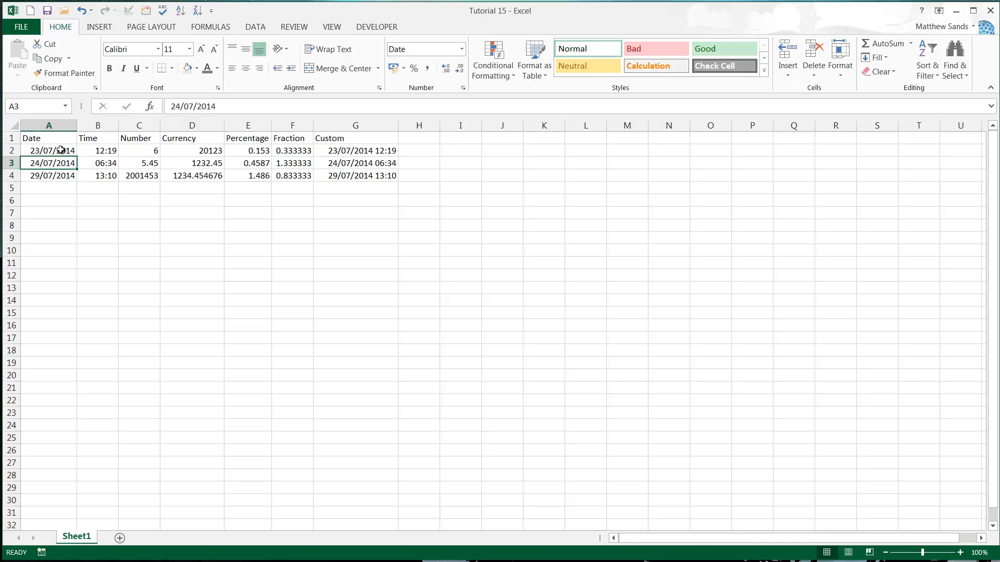
- Set the Date column to General format
right_click(48, 125)
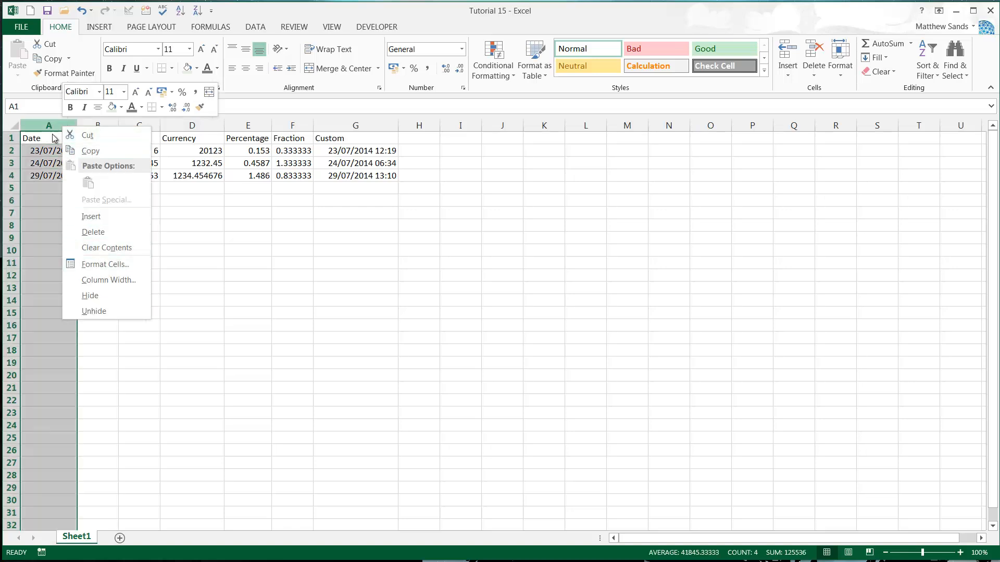
click(105, 264)
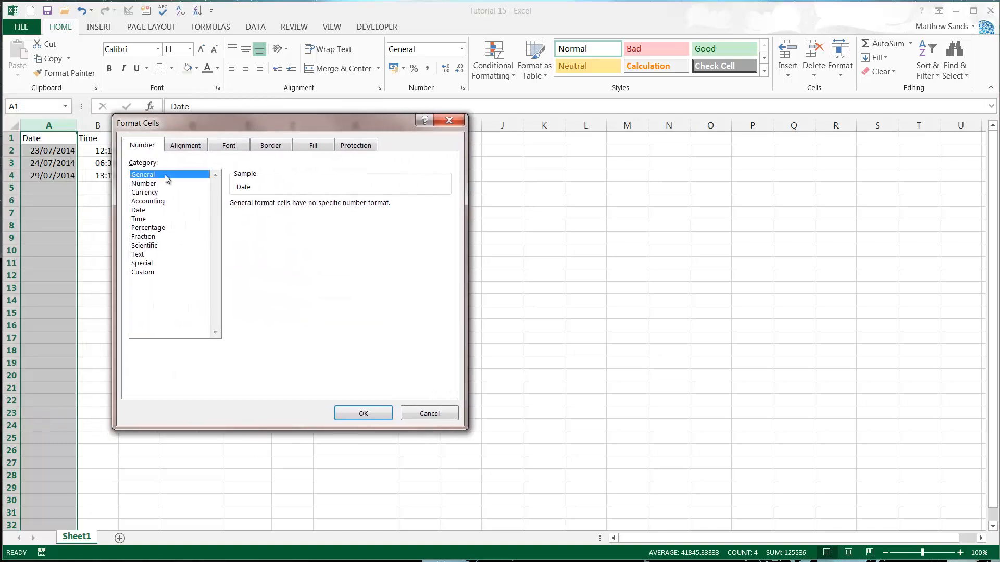
click(363, 413)
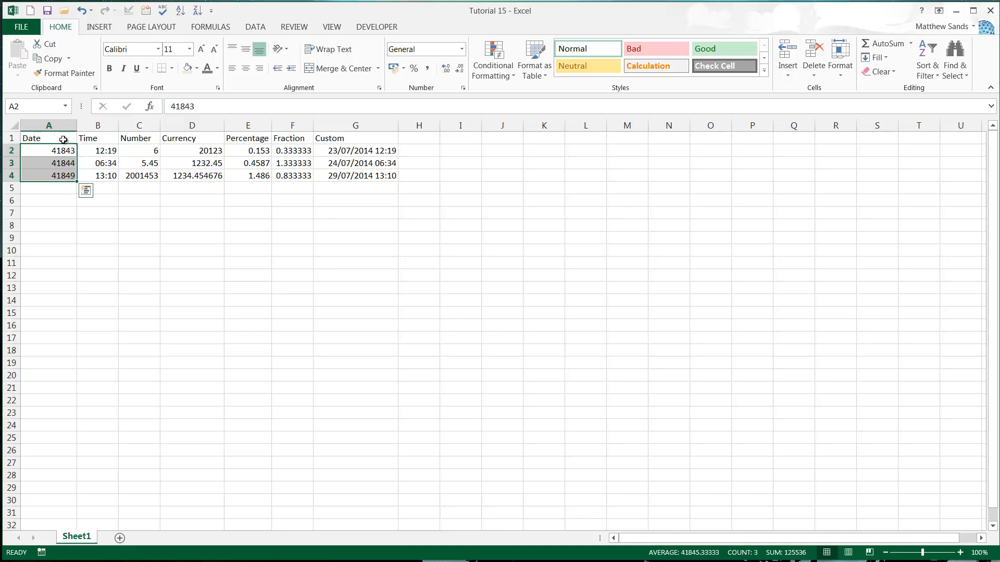
- Apply General format to every cell on the sheet
right_click(48, 138)
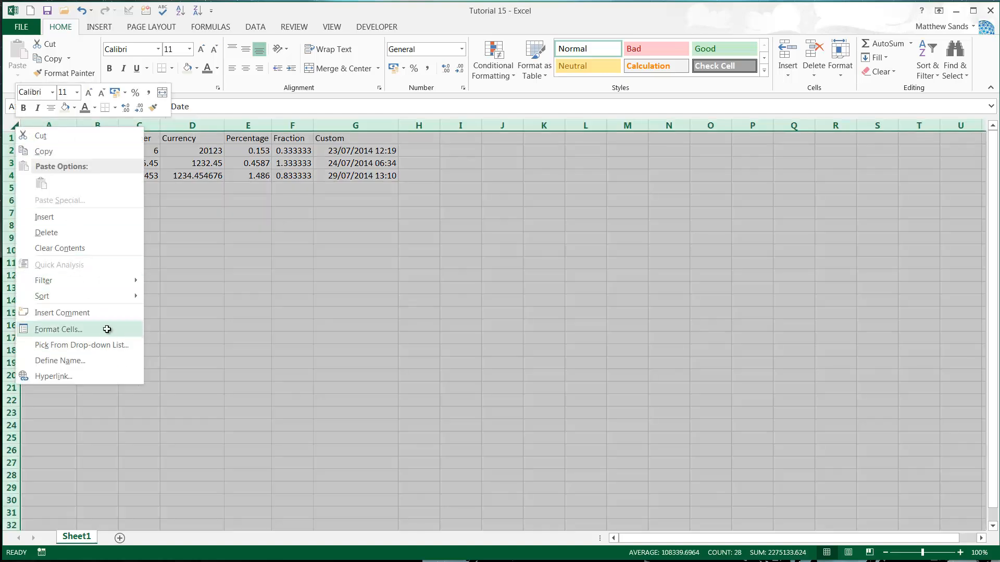
click(59, 329)
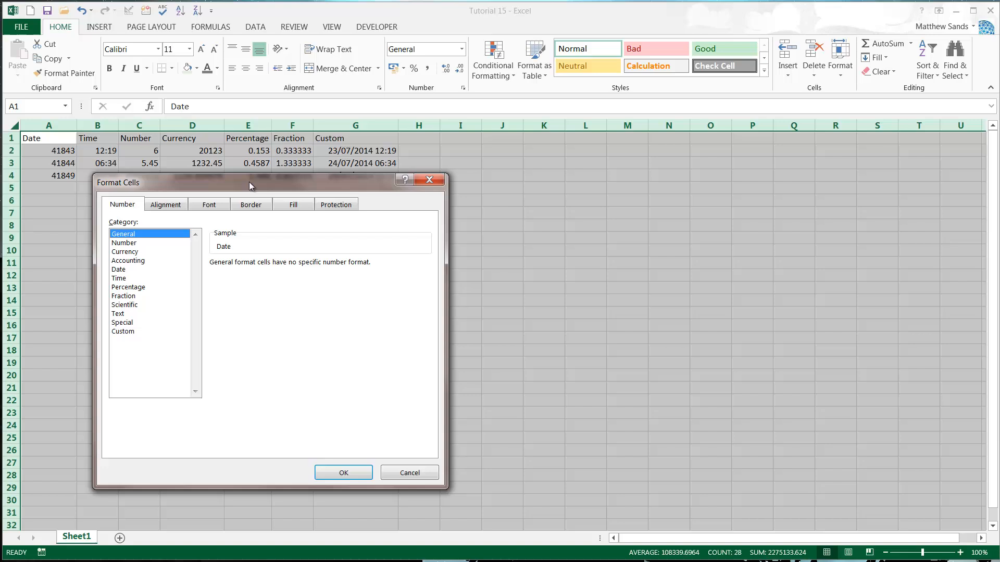
click(344, 472)
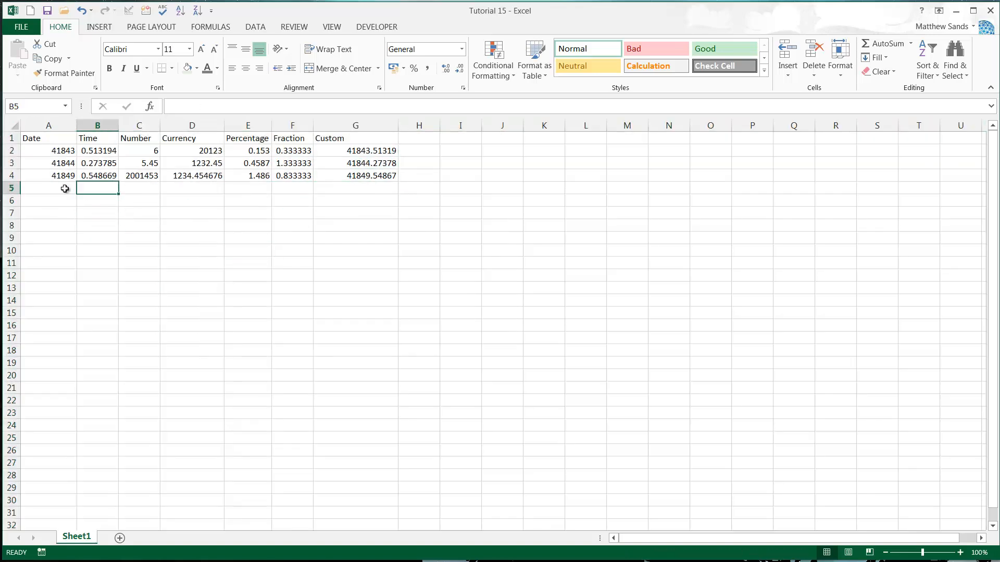
click(48, 187)
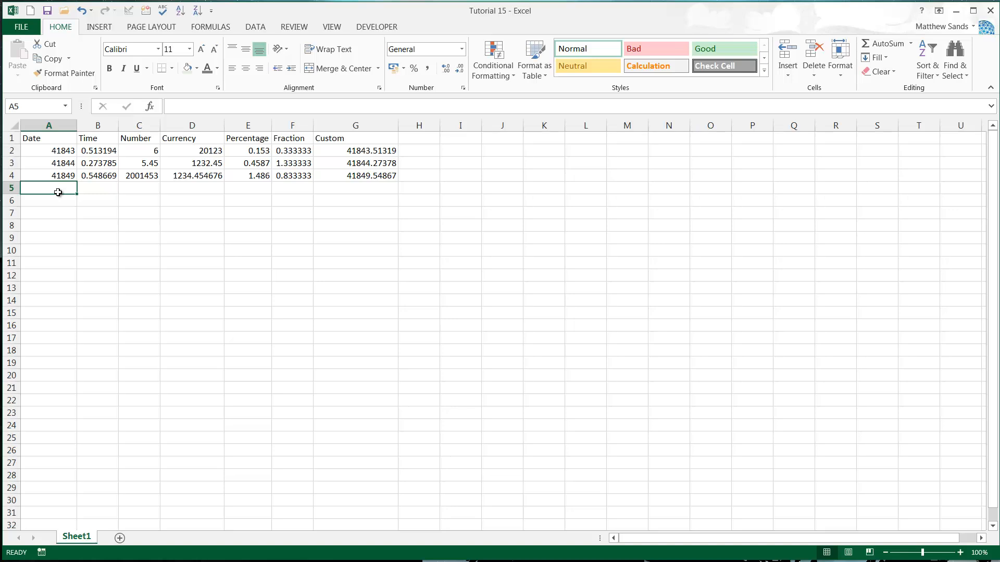
mouse_move(79, 162)
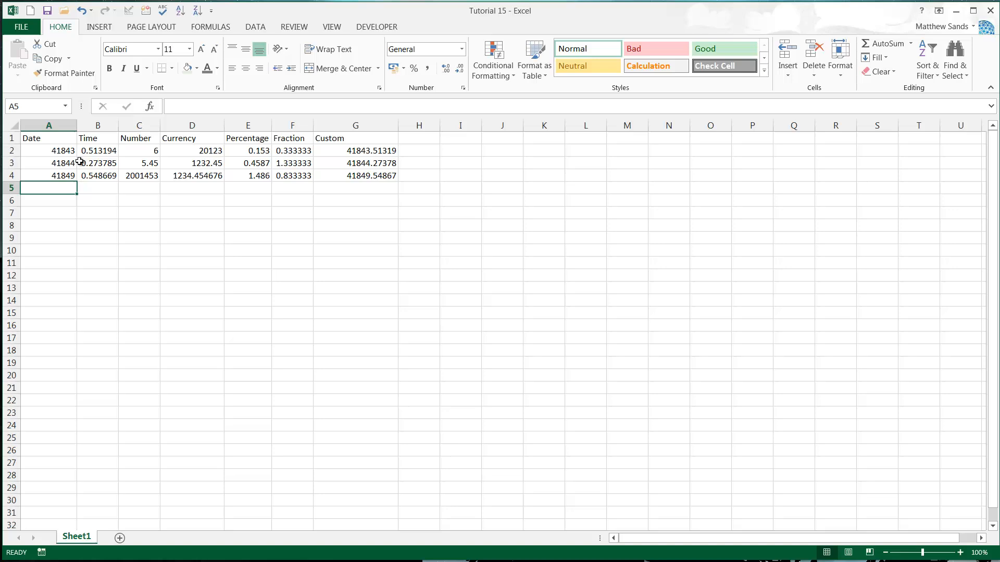
click(47, 125)
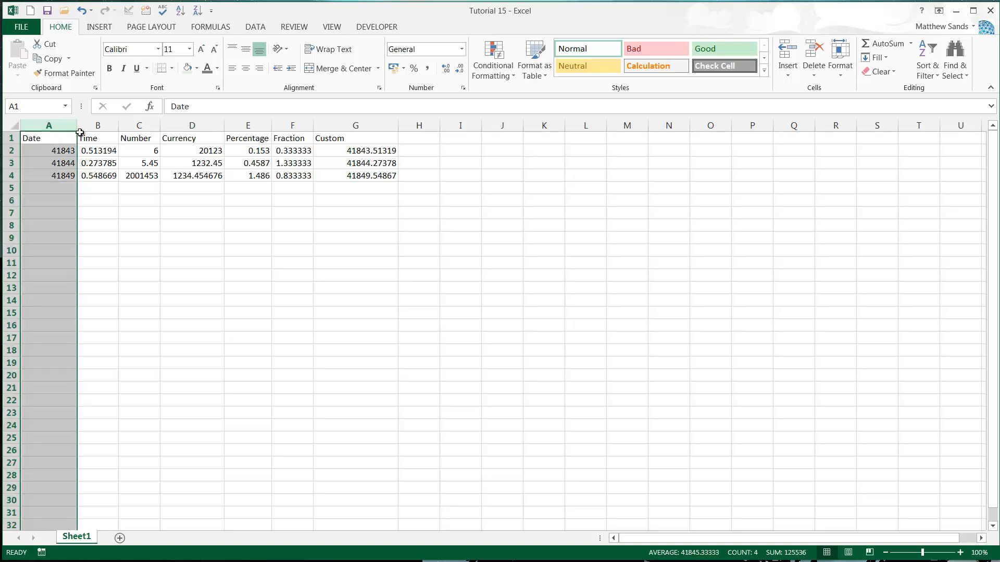
click(97, 125)
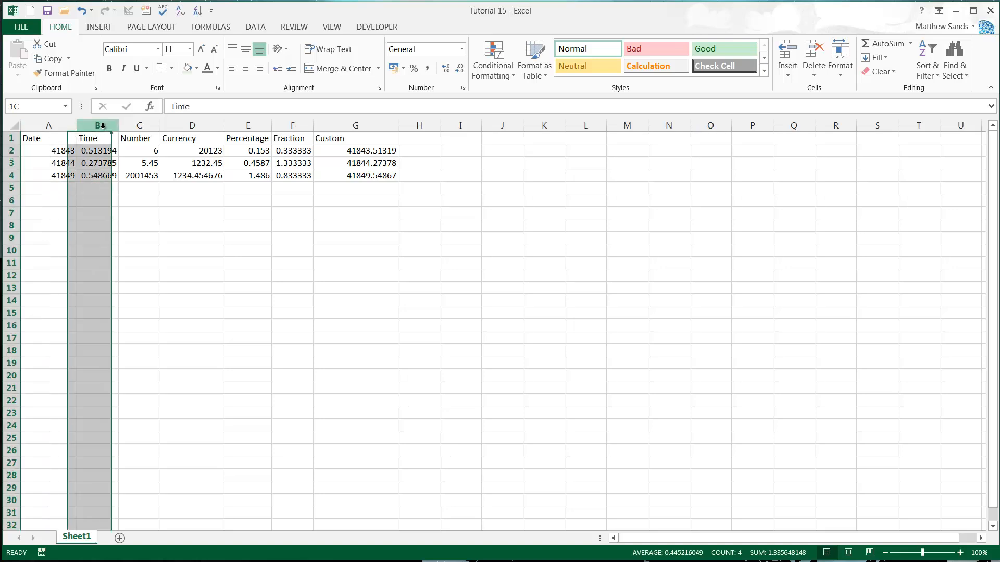
click(97, 138)
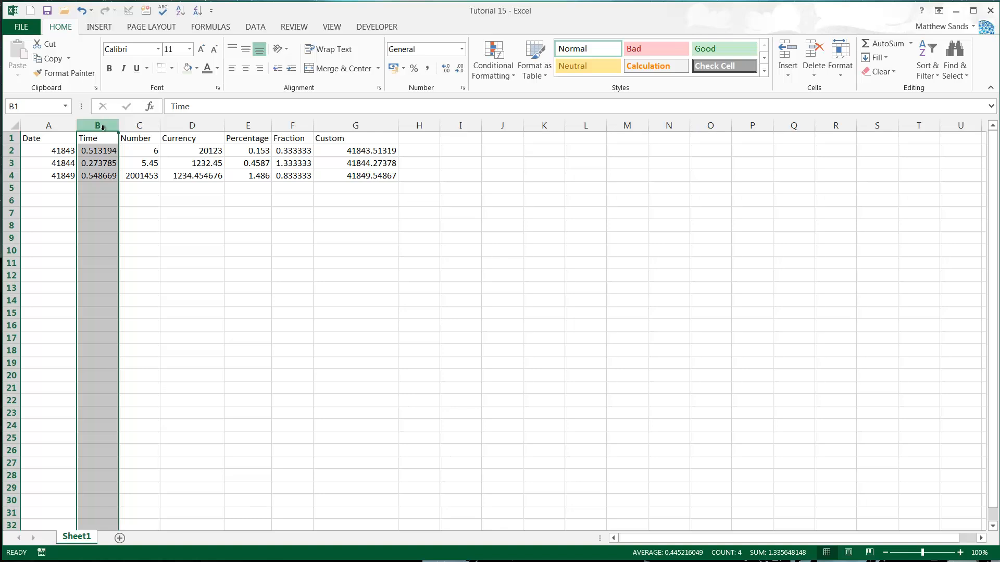
click(97, 151)
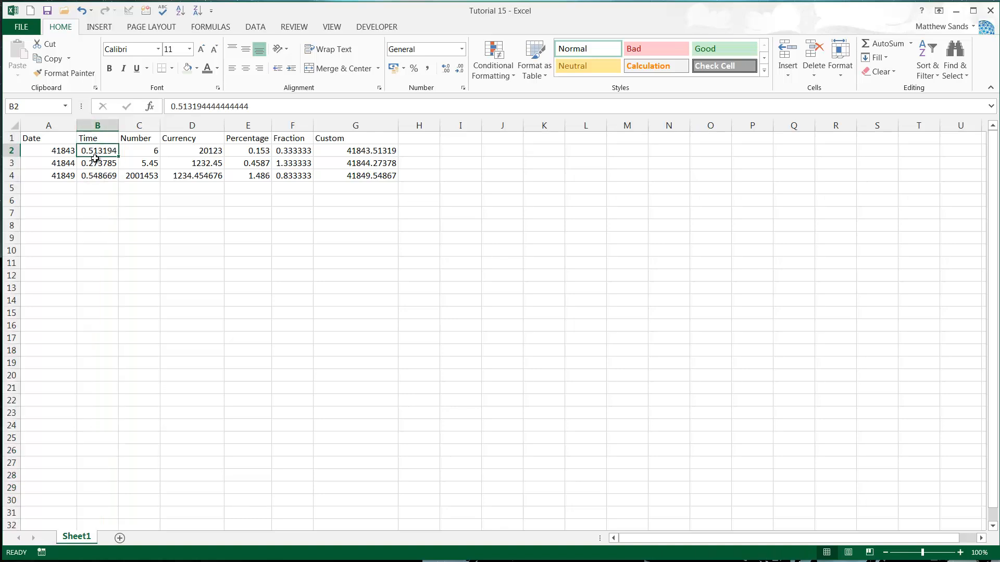
mouse_move(97, 125)
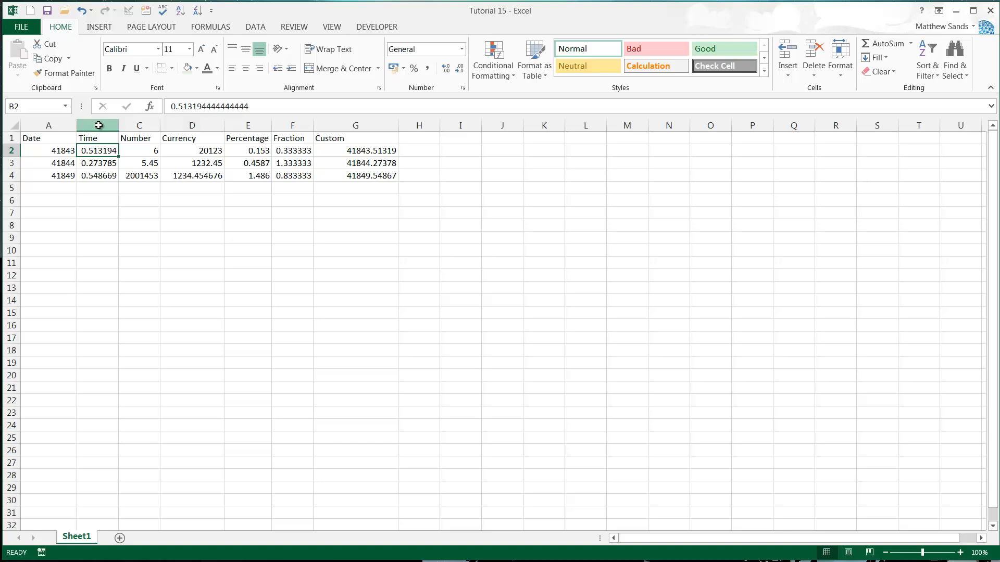
click(139, 125)
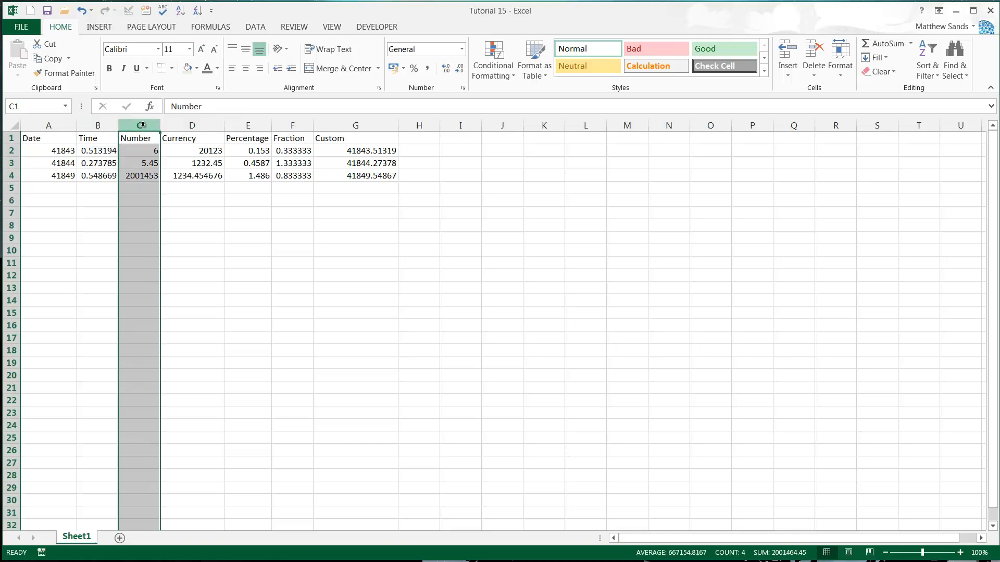
mouse_move(191, 125)
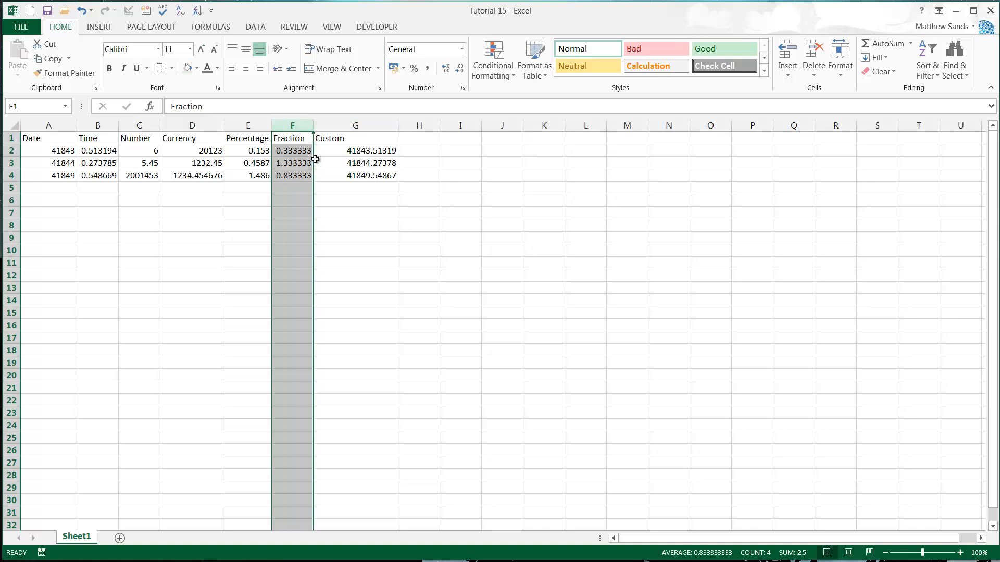
click(355, 125)
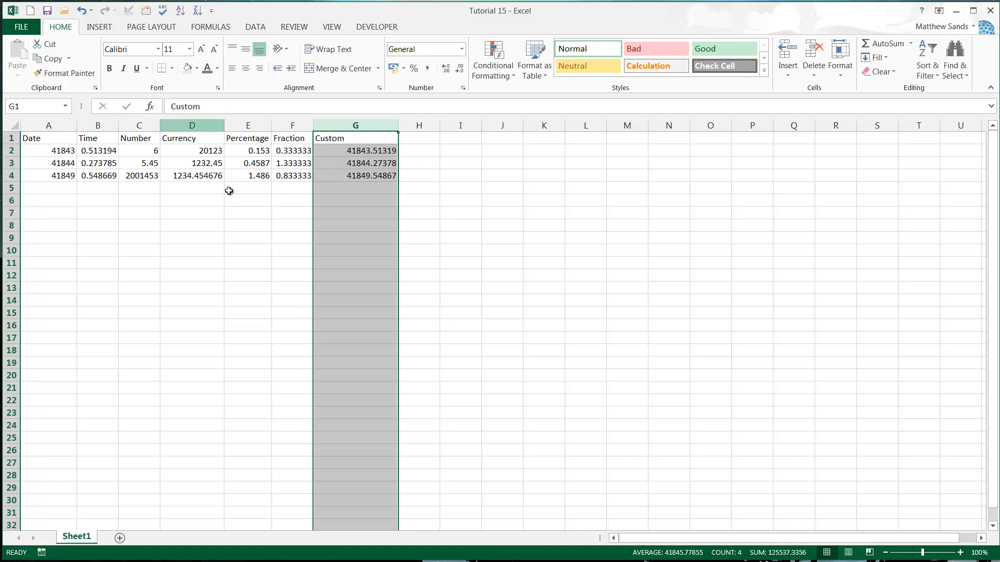
click(137, 200)
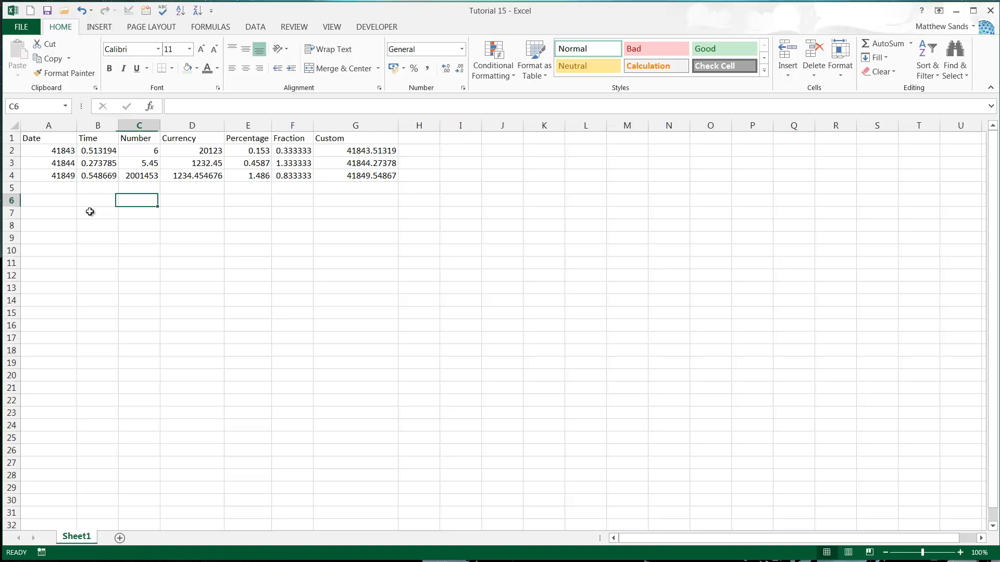
click(48, 200)
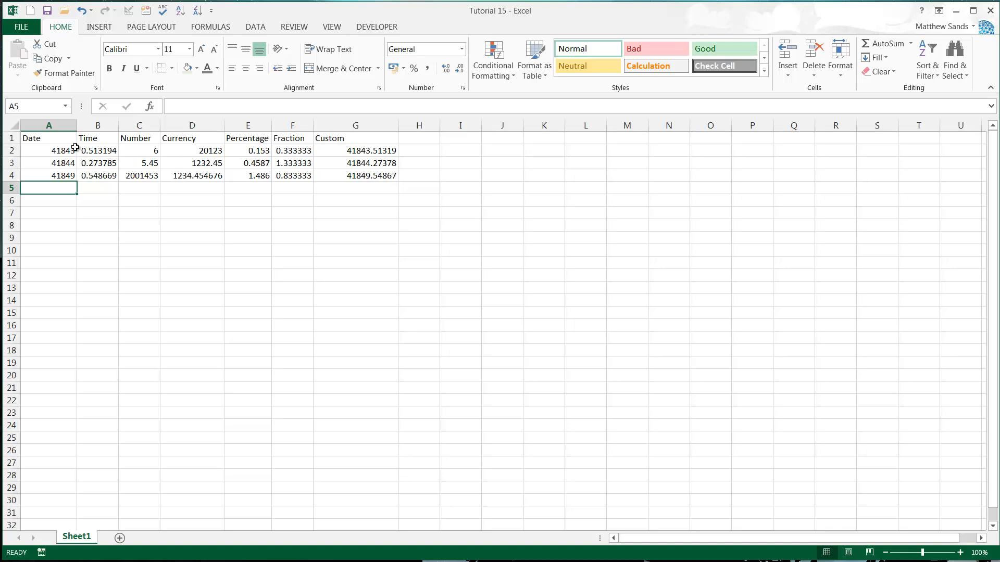
- Format the Date column with the long date style, month written in full
right_click(48, 125)
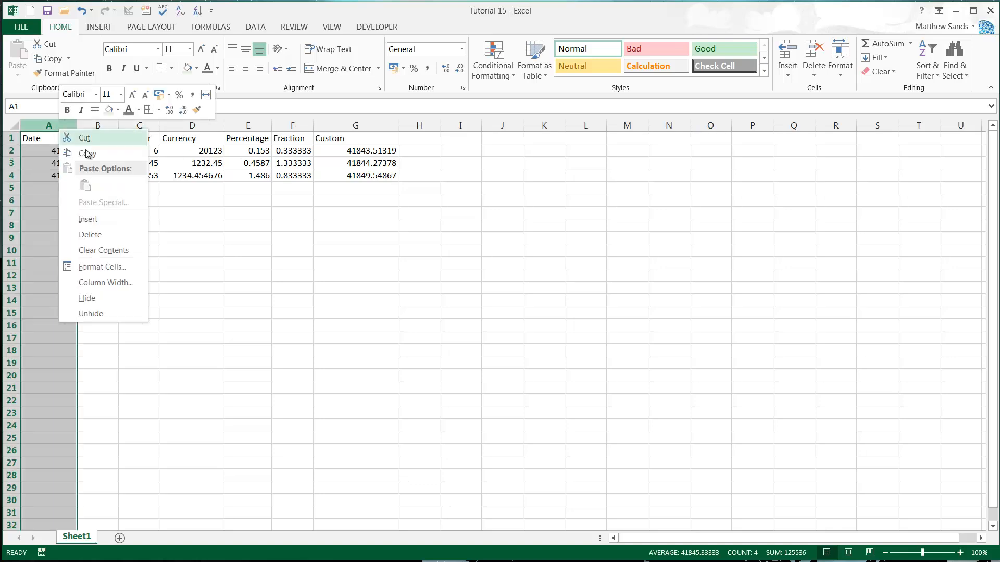
click(101, 267)
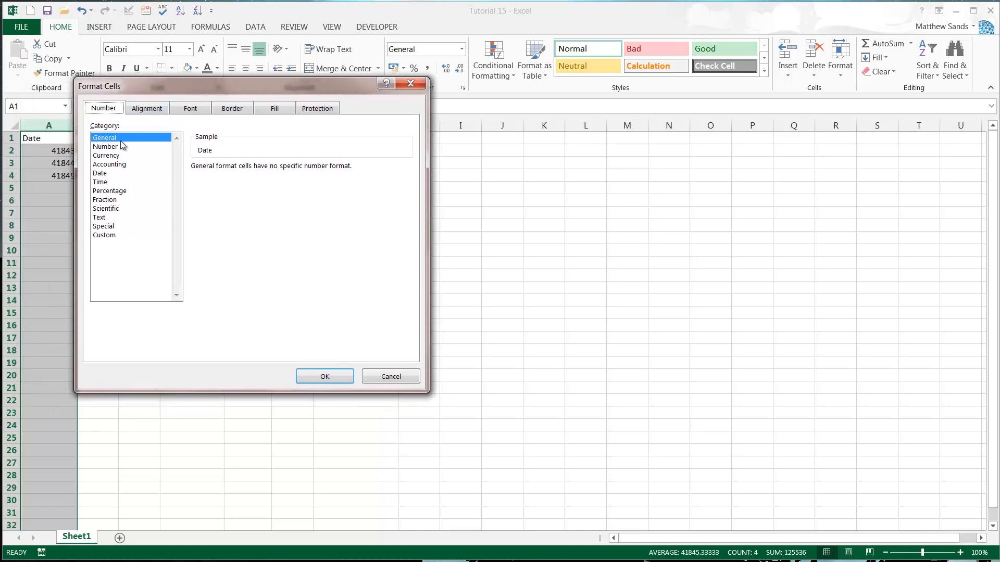
mouse_move(195, 89)
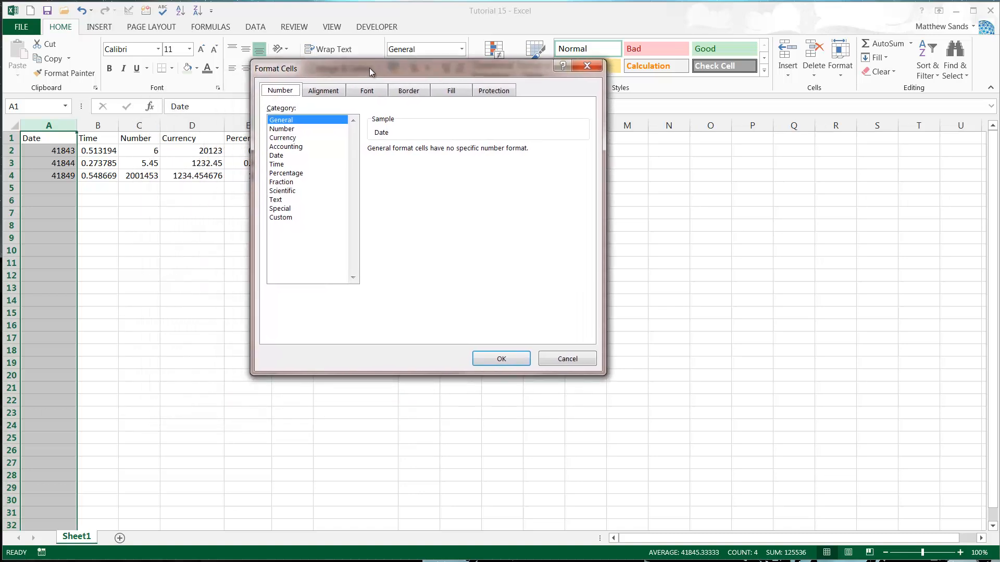
drag(370, 68, 198, 57)
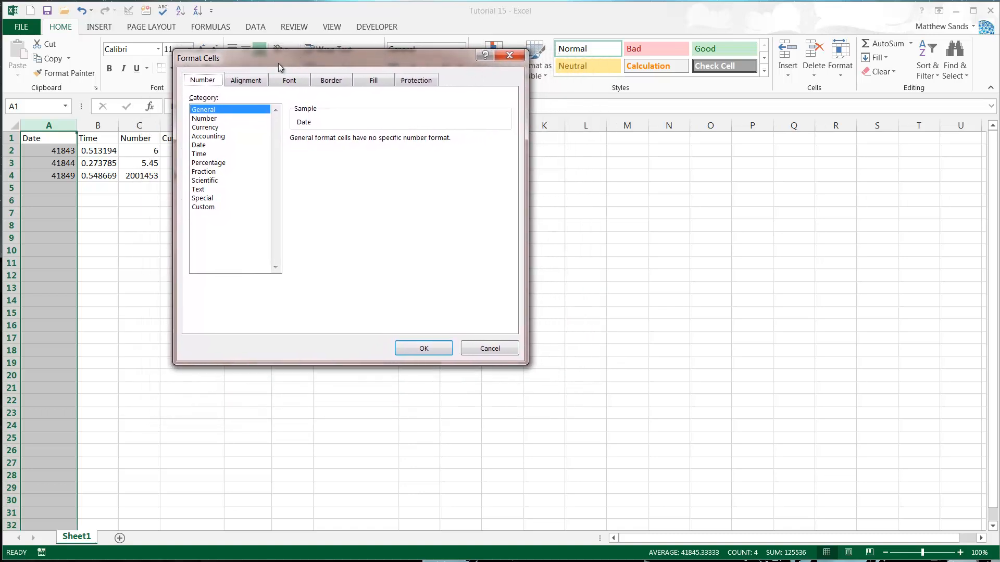
mouse_move(216, 217)
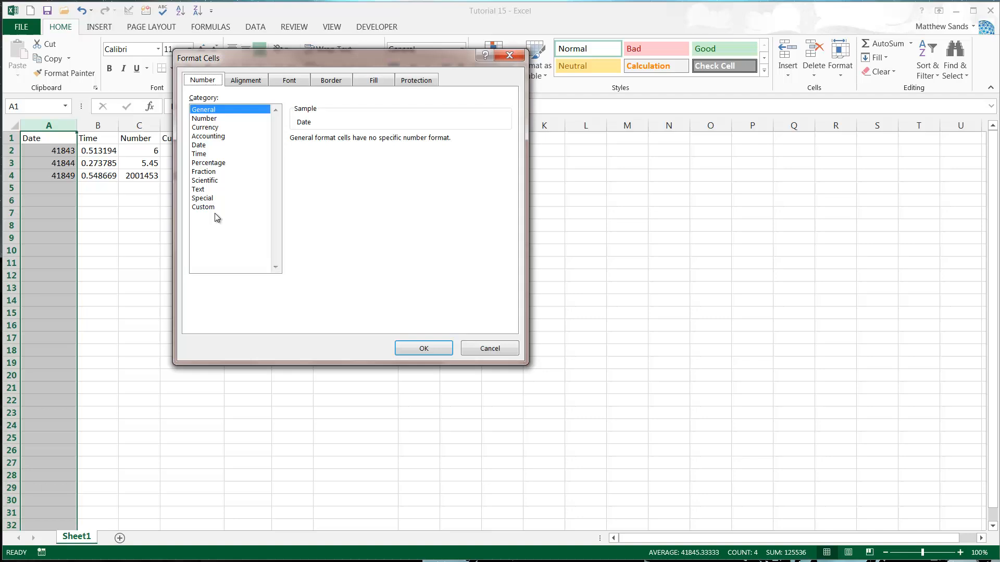
mouse_move(220, 165)
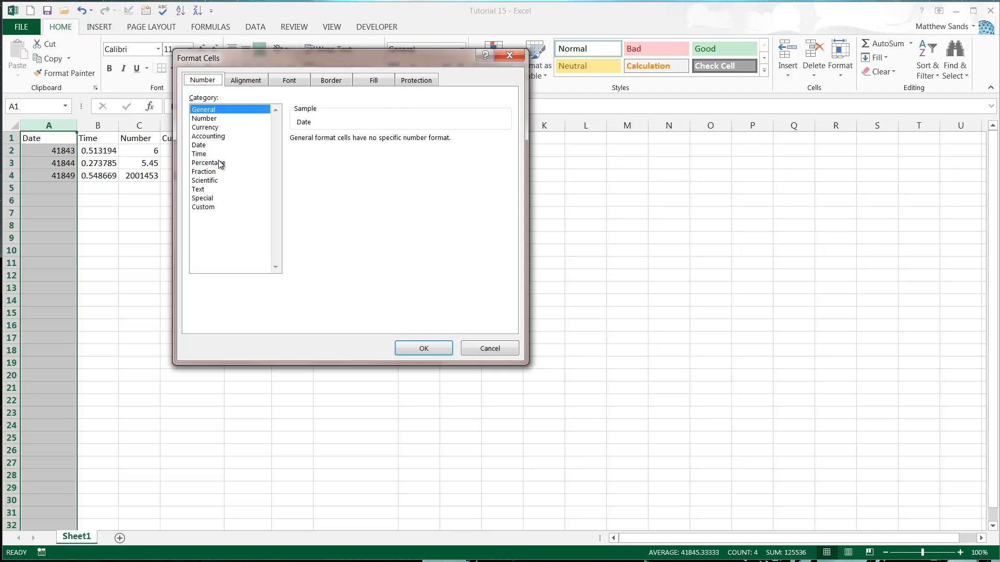
mouse_move(210, 144)
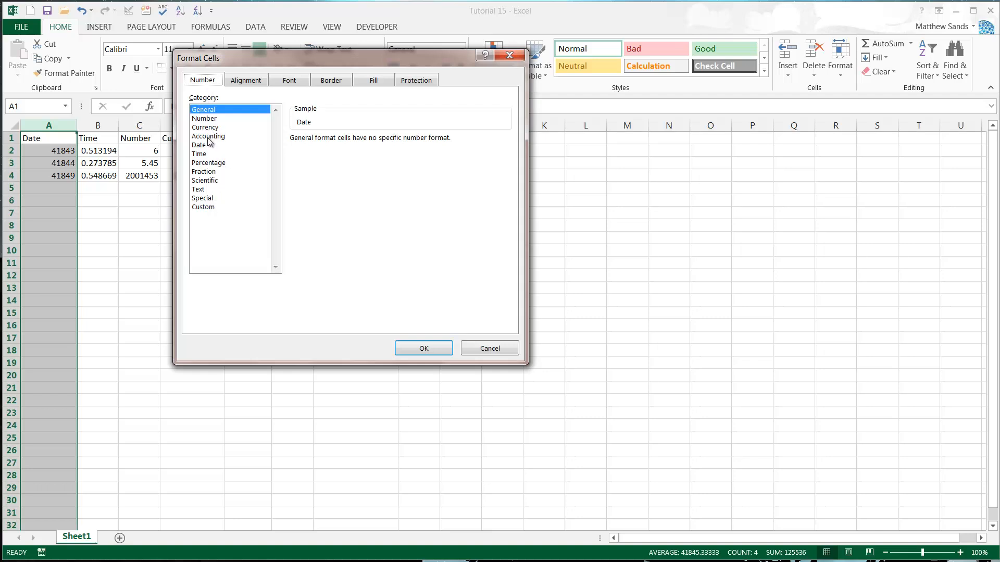
click(199, 145)
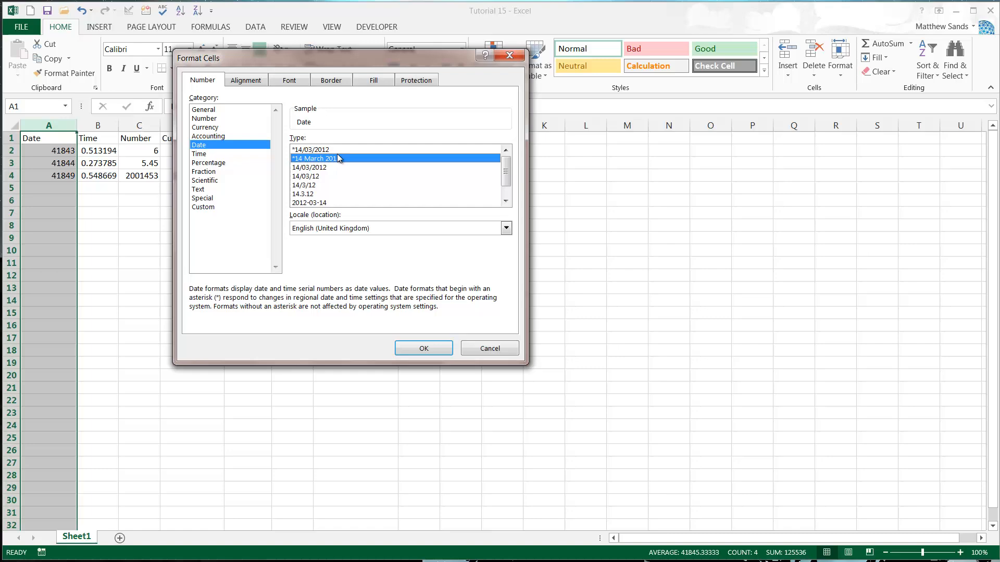
click(423, 348)
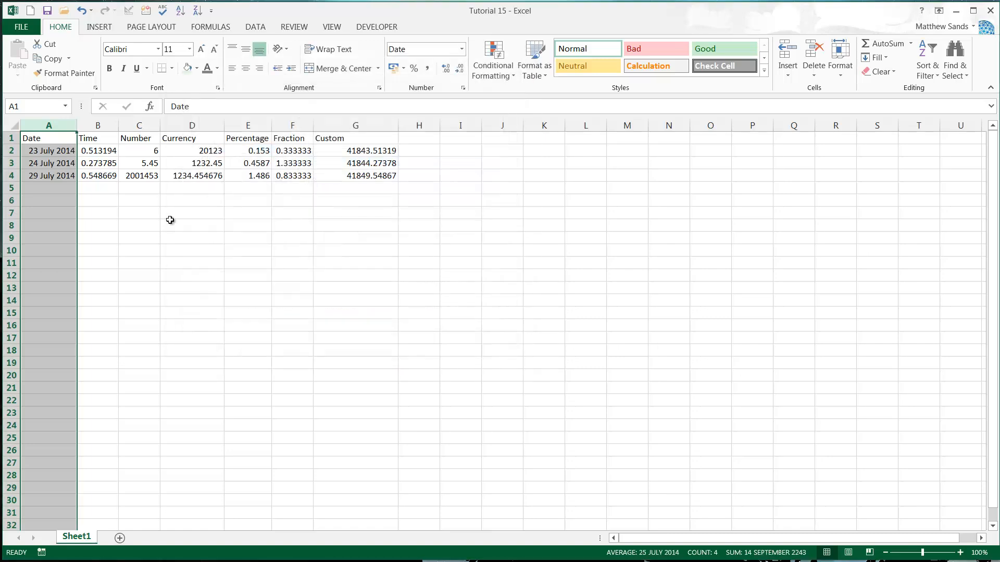
- Switch the dates to short style, ending on the 14/03/2012 four-digit-year type
right_click(48, 125)
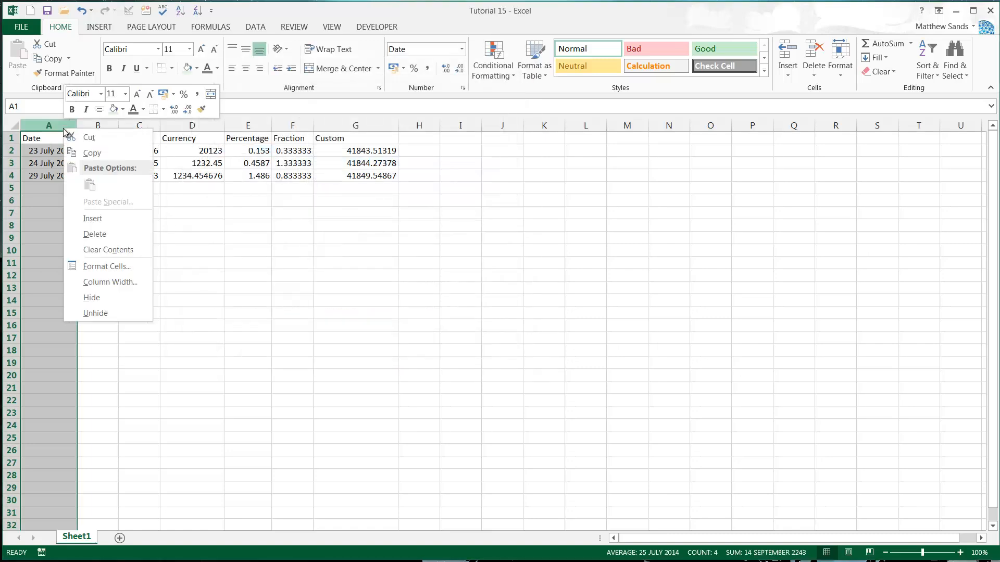
click(107, 266)
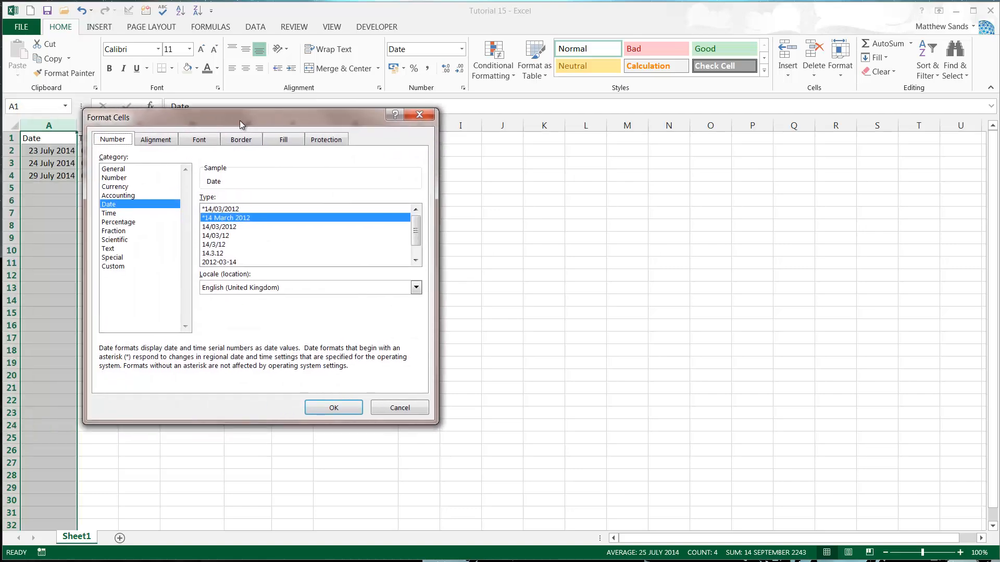
click(219, 236)
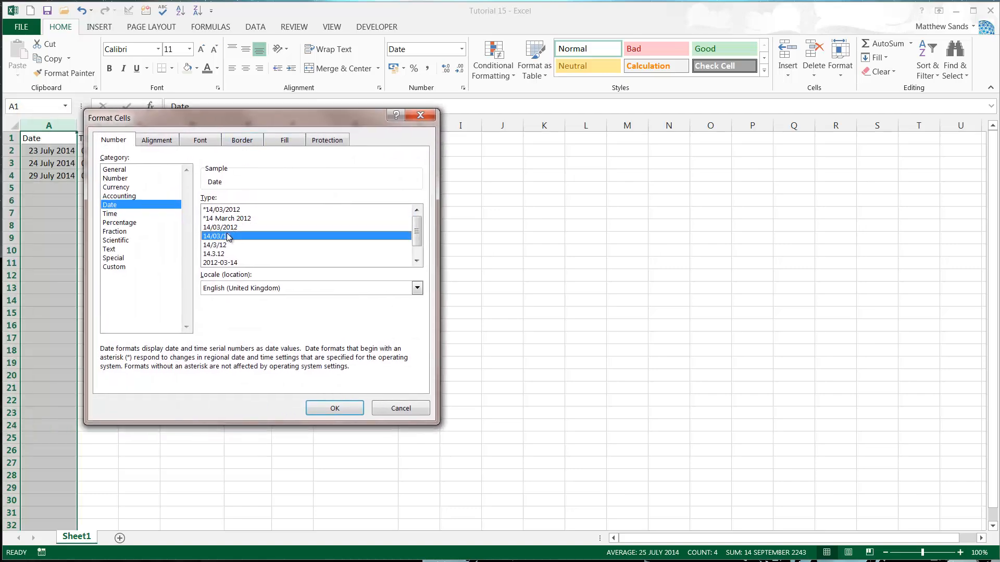
click(334, 409)
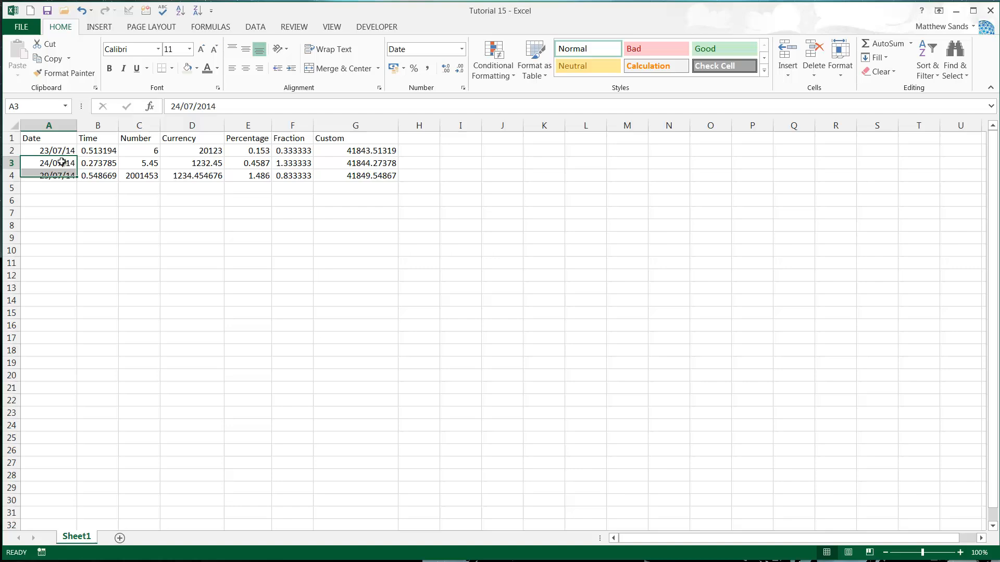
click(48, 188)
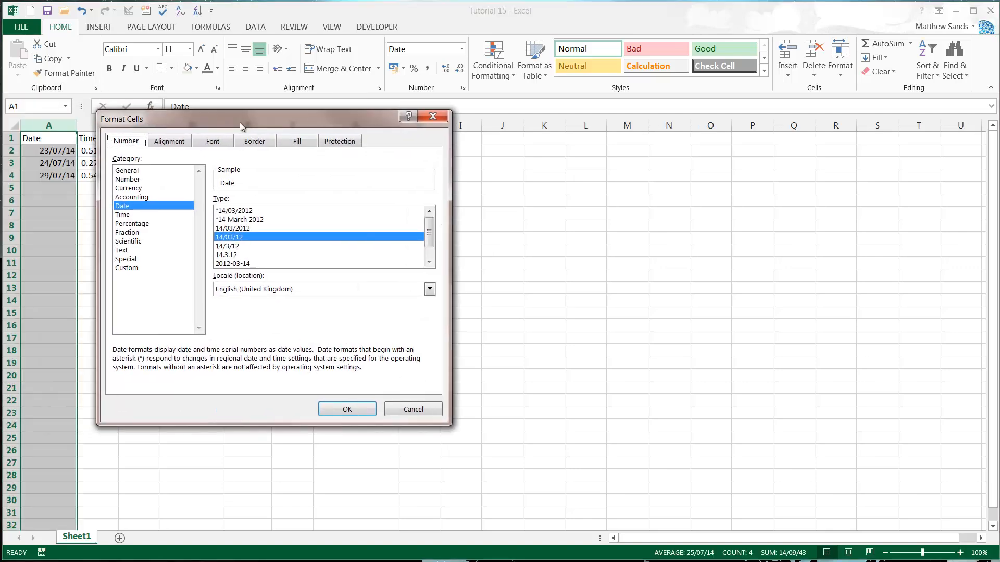
click(235, 210)
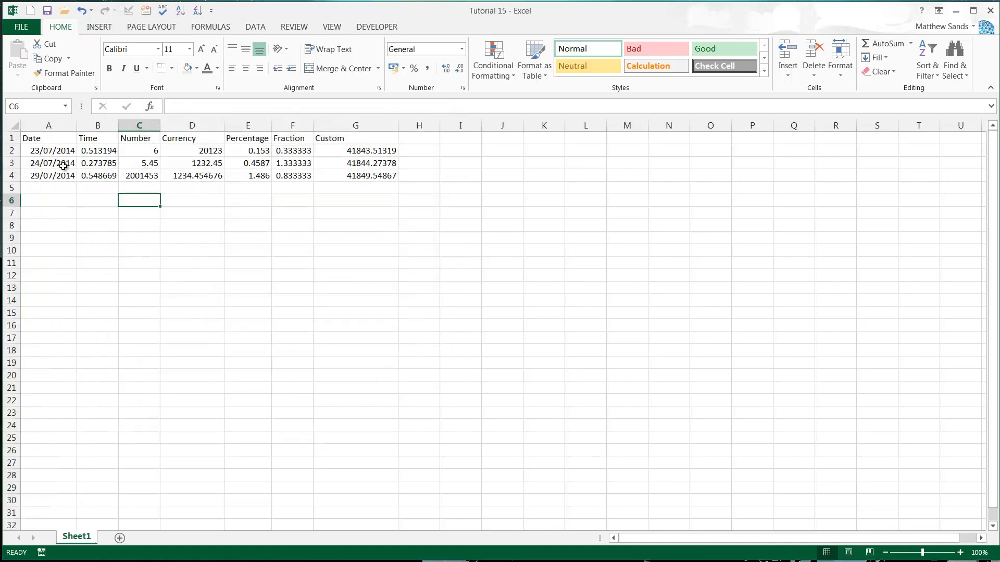
- Give column B the Time category's 13:30:55 type, showing times like 12:19:00
right_click(98, 125)
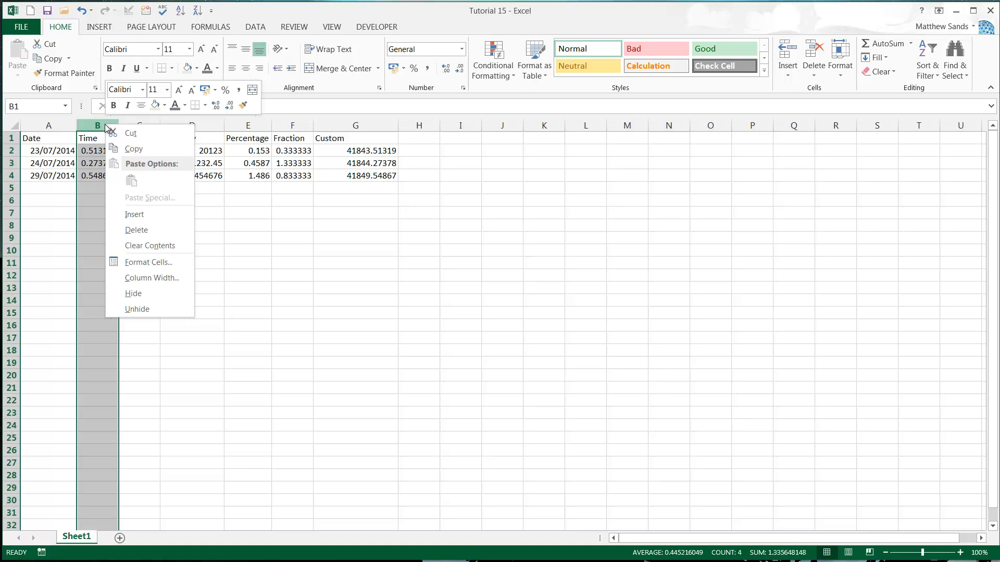
click(150, 262)
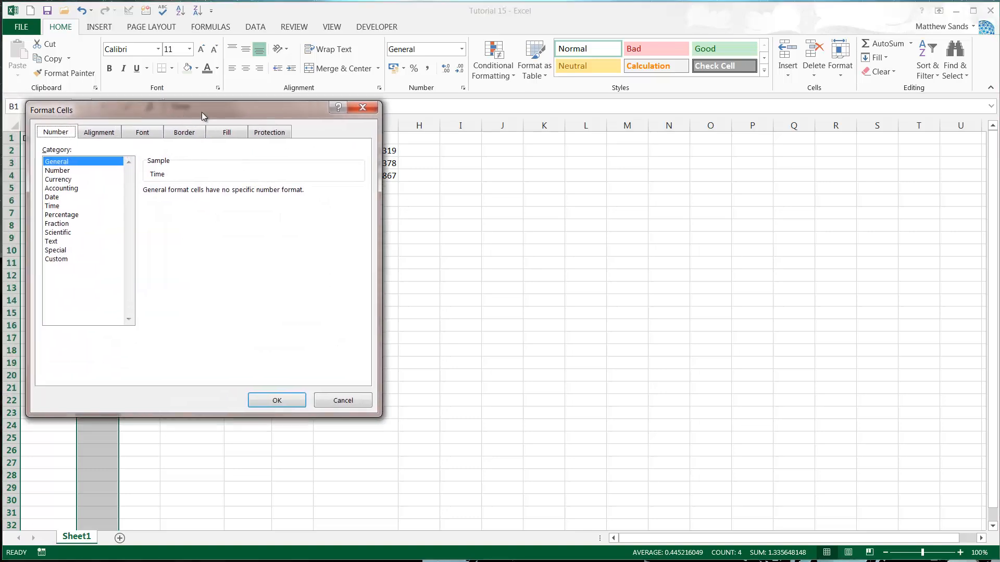
click(52, 206)
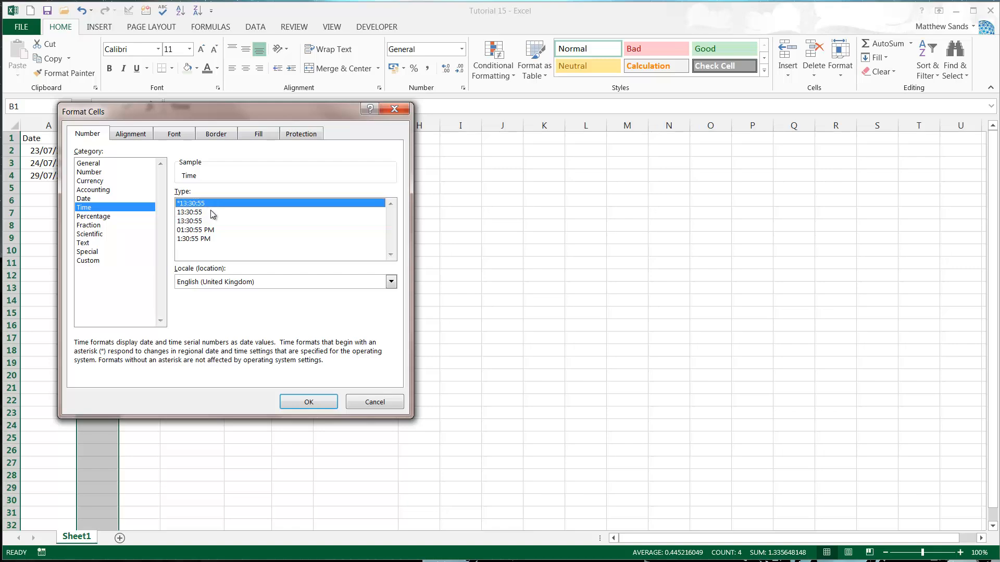
click(308, 401)
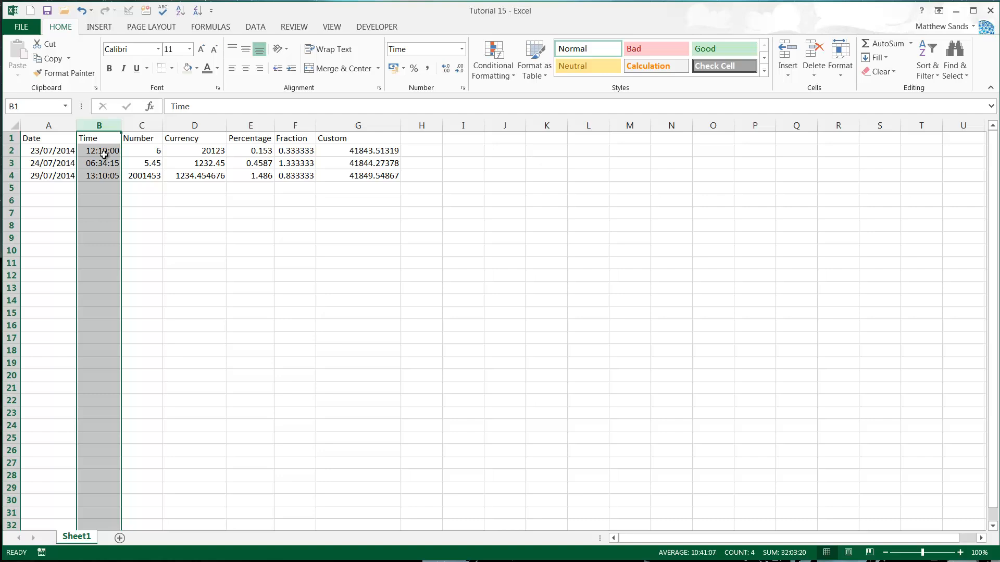
click(99, 162)
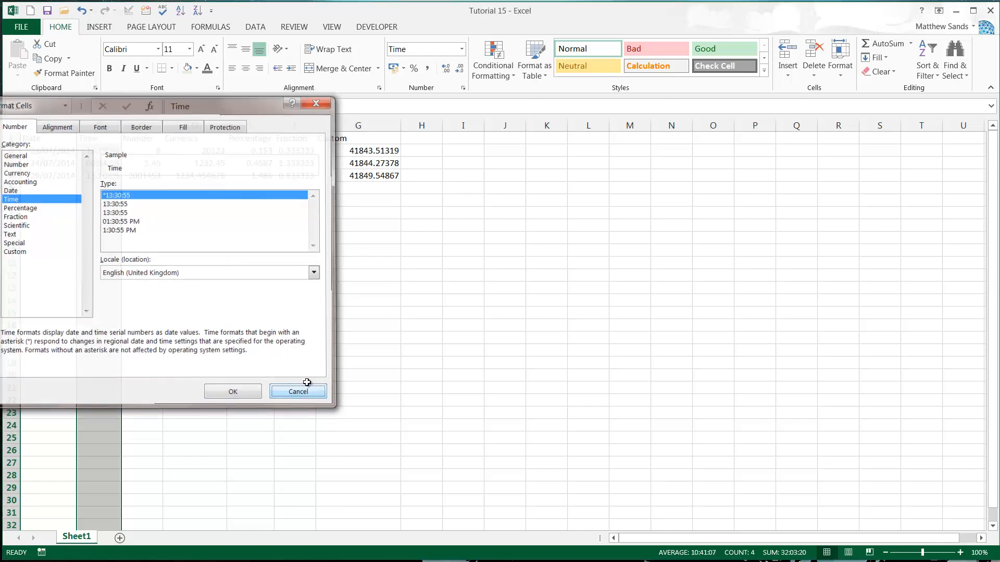
click(298, 392)
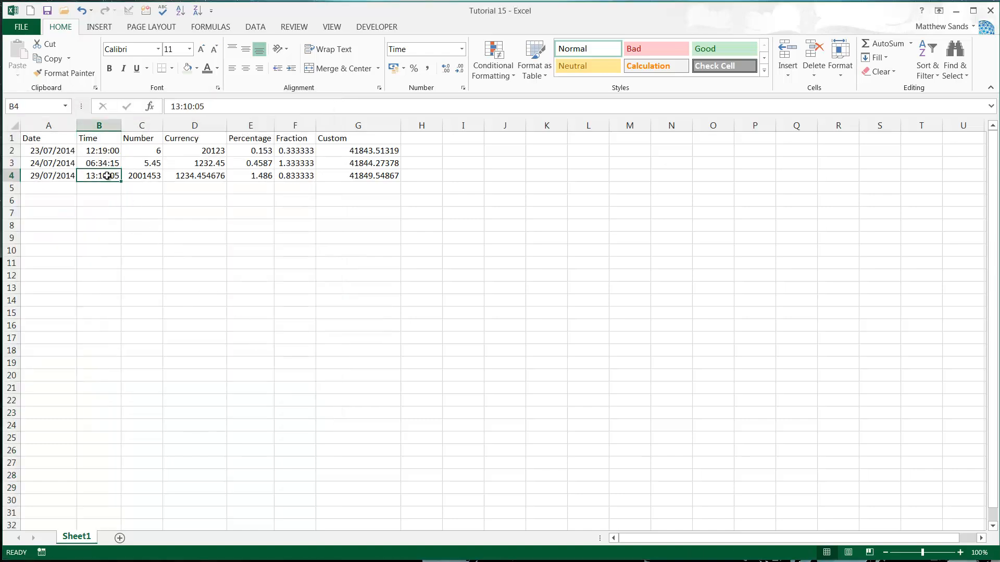
- Give column C the Number format with 1 decimal place
right_click(142, 125)
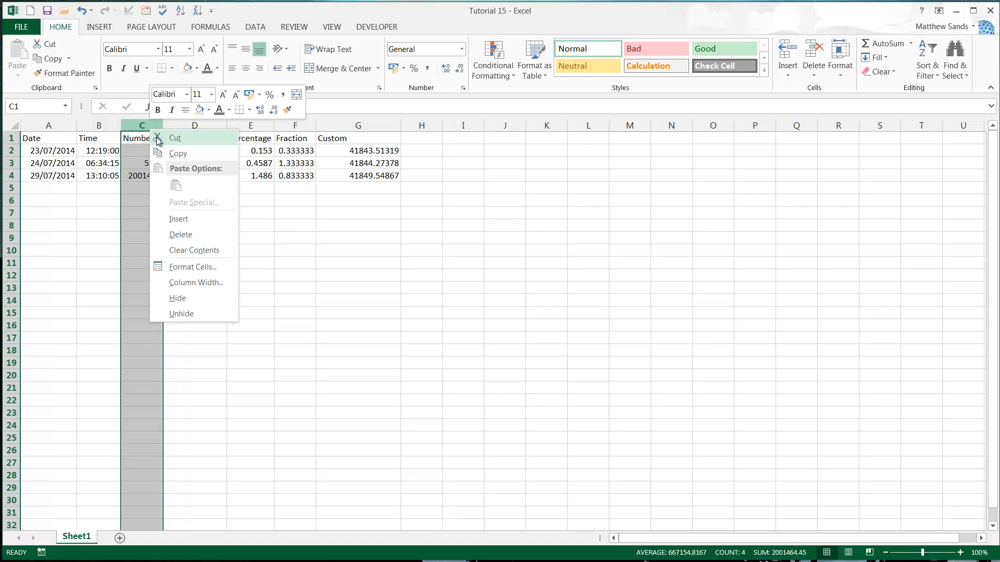
click(192, 266)
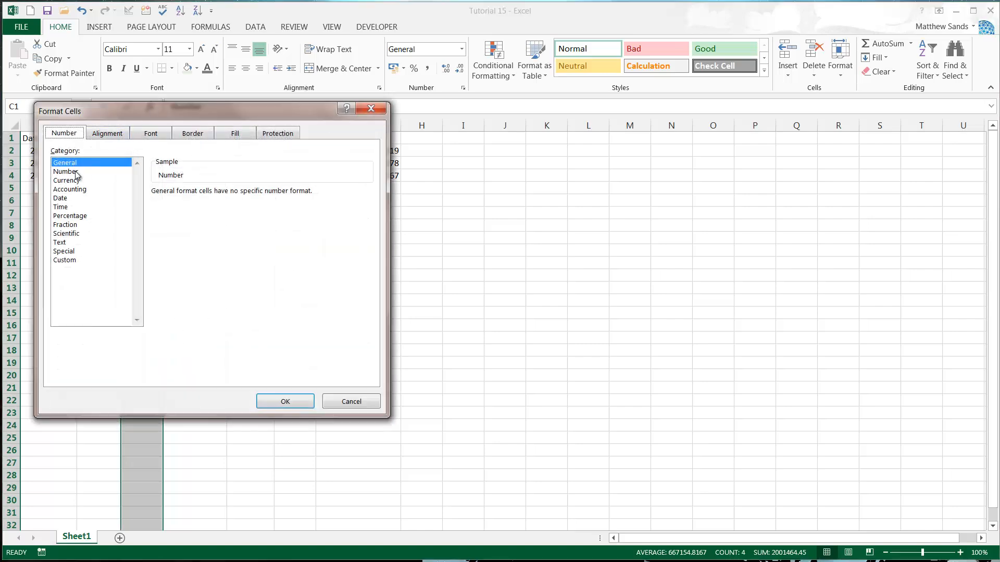
click(66, 171)
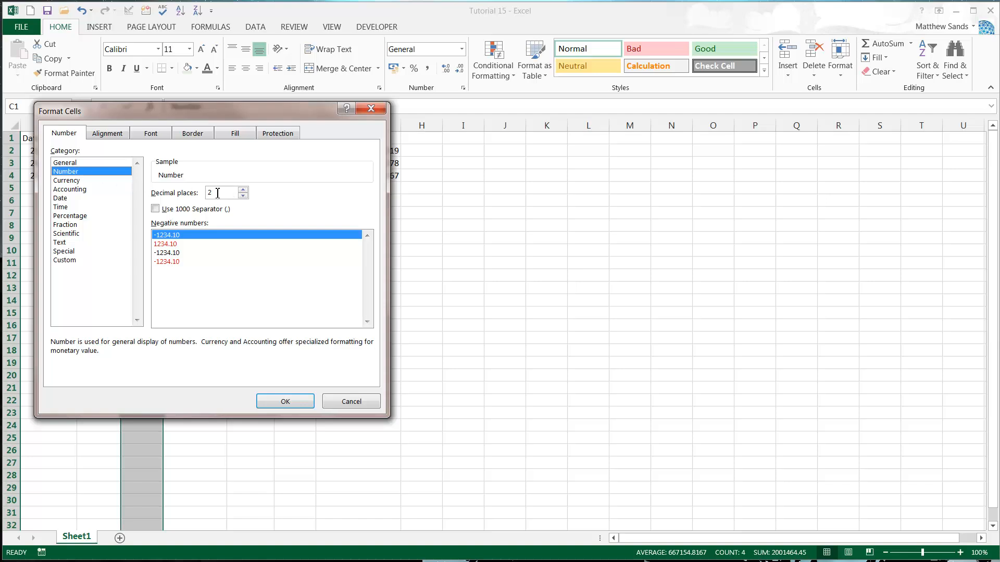
mouse_move(236, 165)
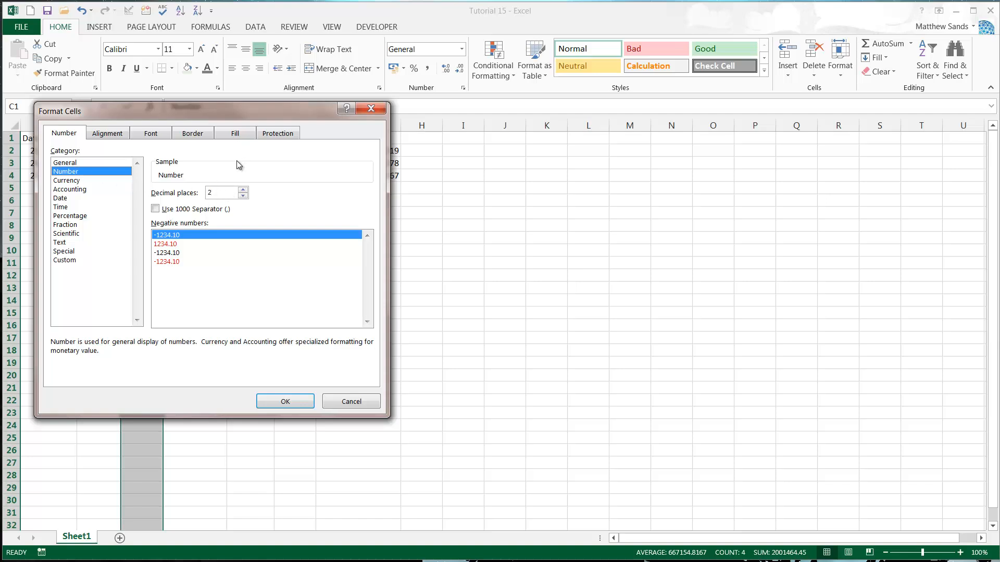
click(242, 196)
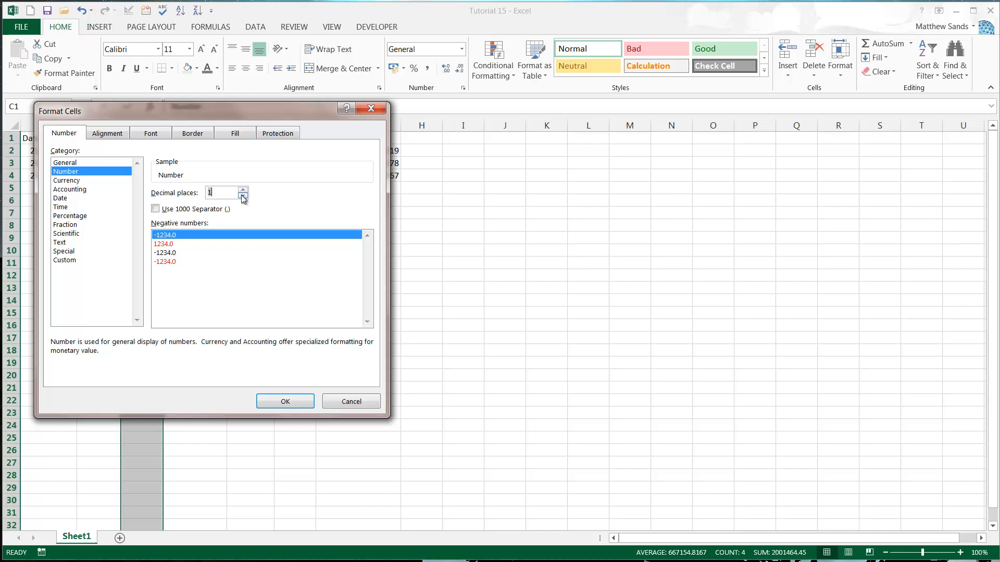
click(285, 400)
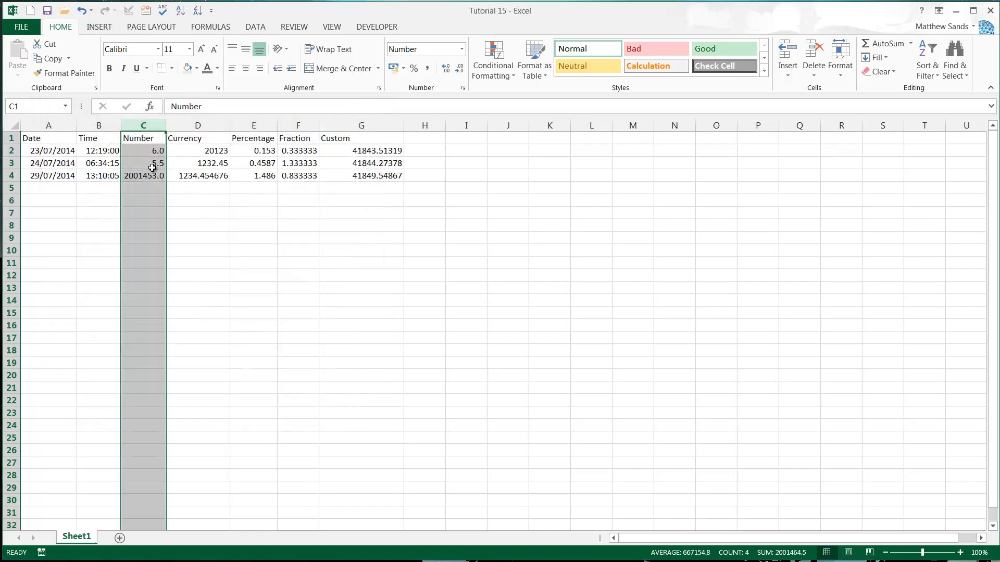
- Check the values behind 2001453.0 and 5.5, re-enter 5.5, and select the Currency column
click(143, 176)
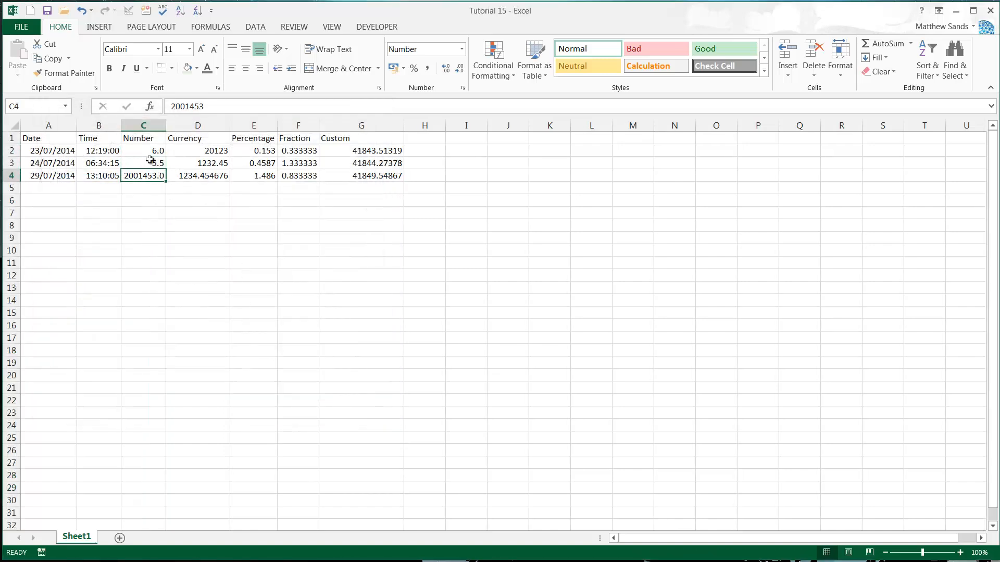
click(143, 163)
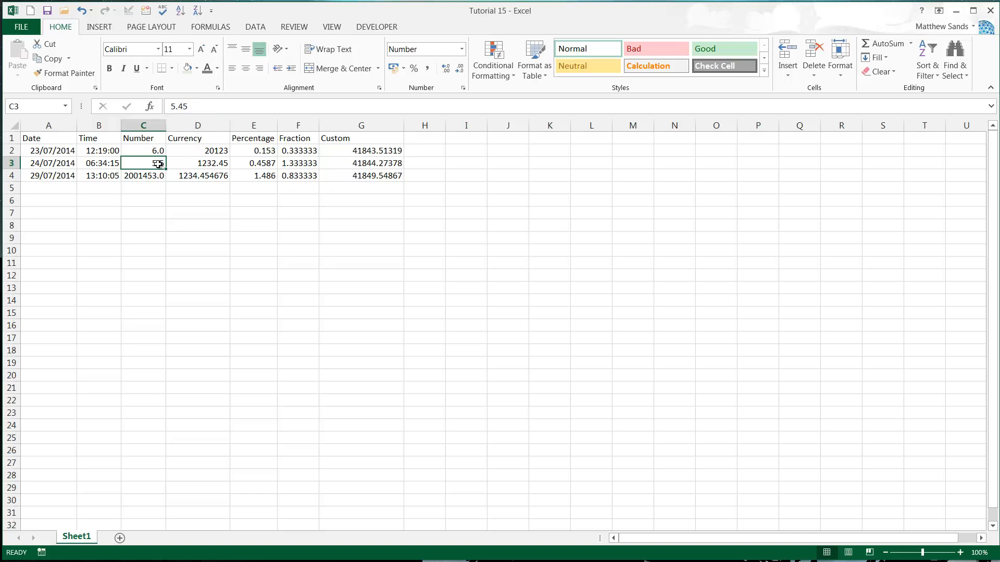
text(5.5)
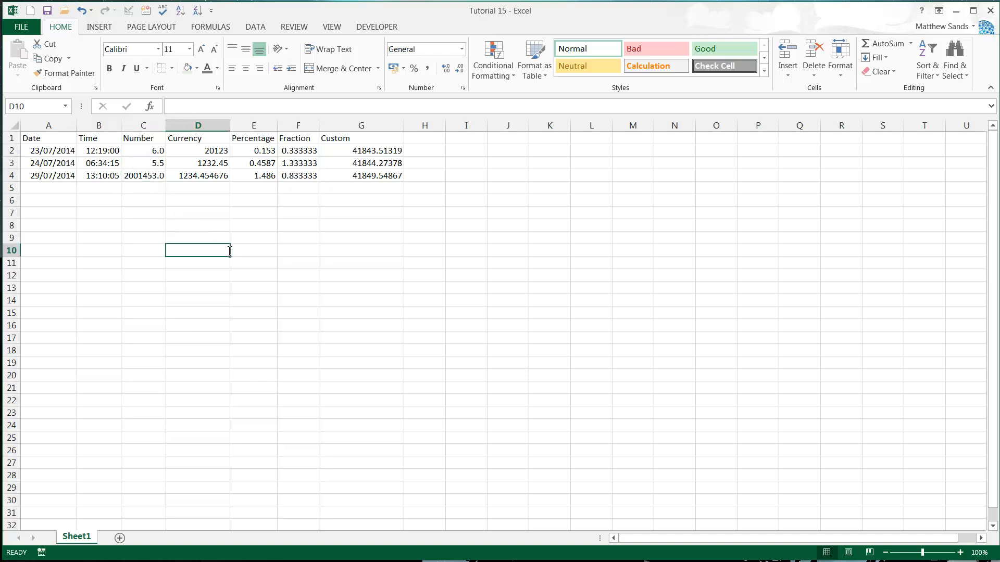
text(5.5)
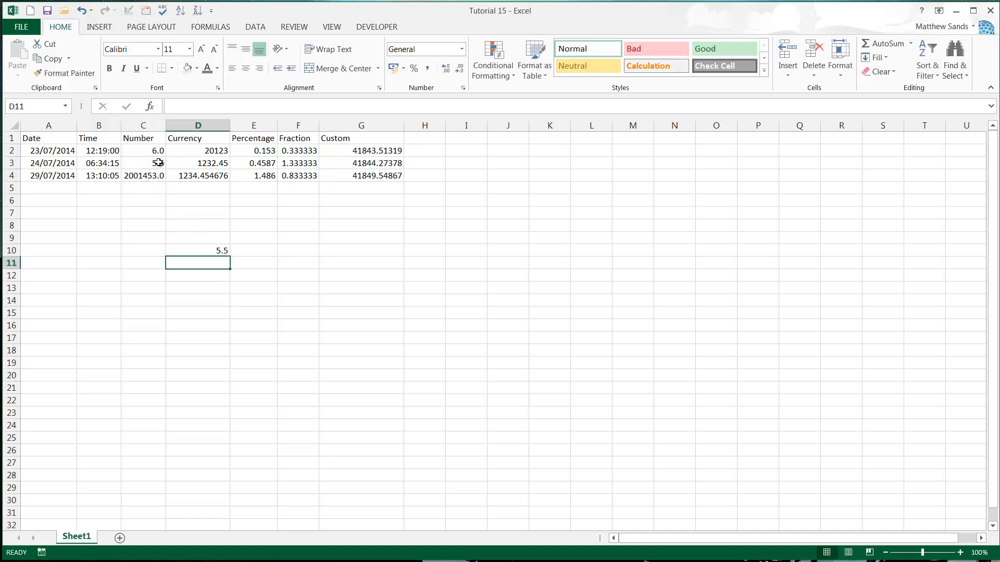
right_click(197, 250)
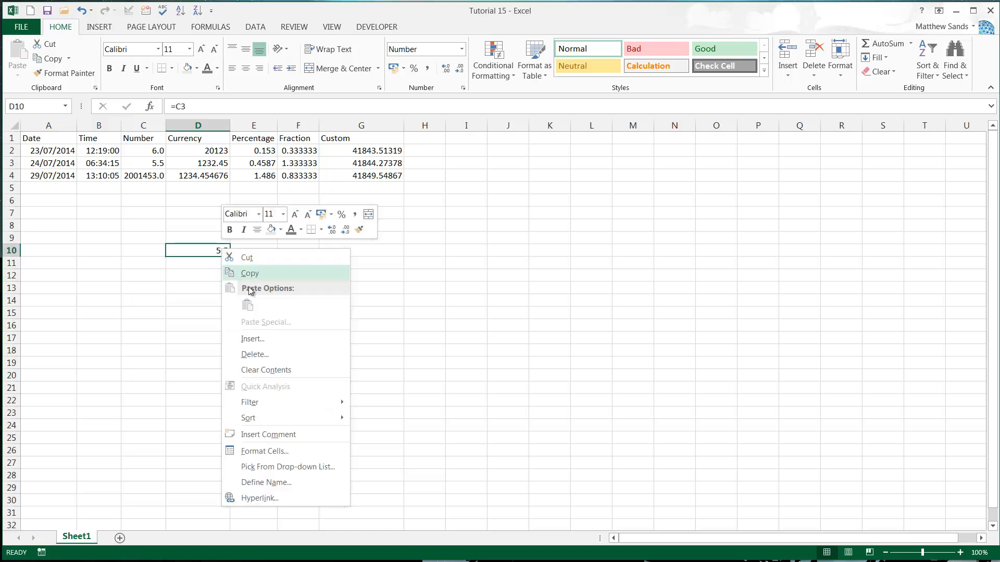
click(265, 451)
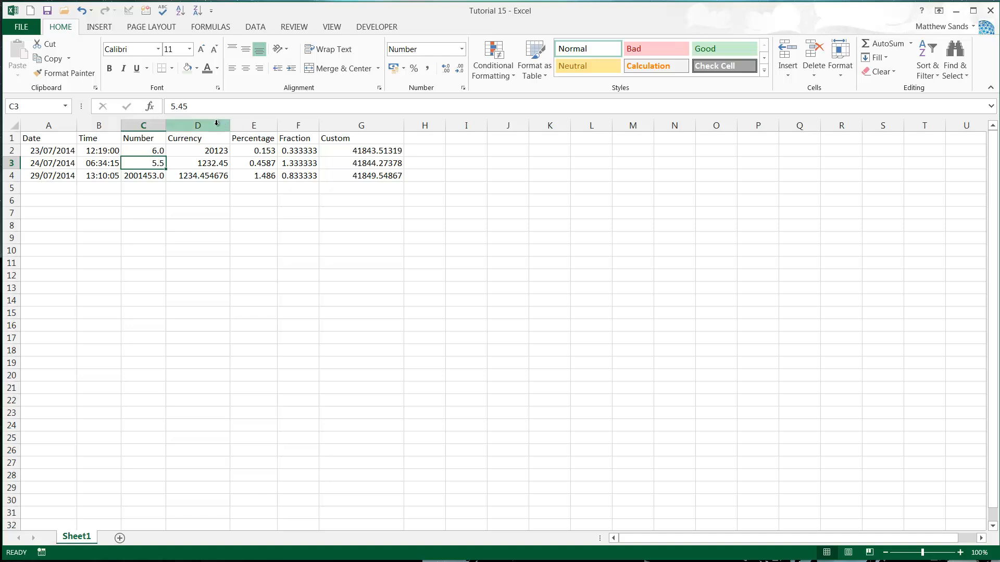
click(198, 125)
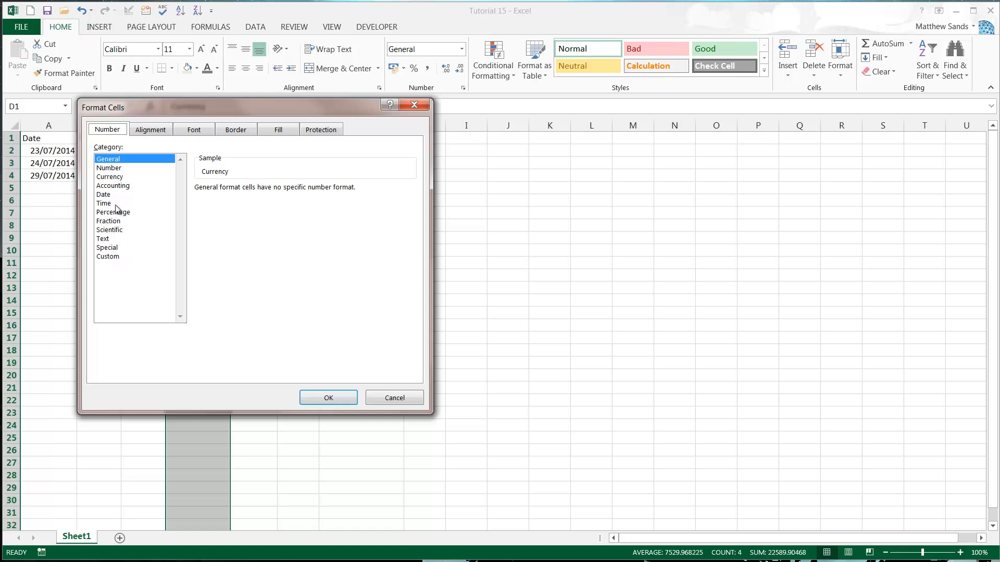
- Apply Currency format with the £ symbol and 2 decimals to column D
click(110, 176)
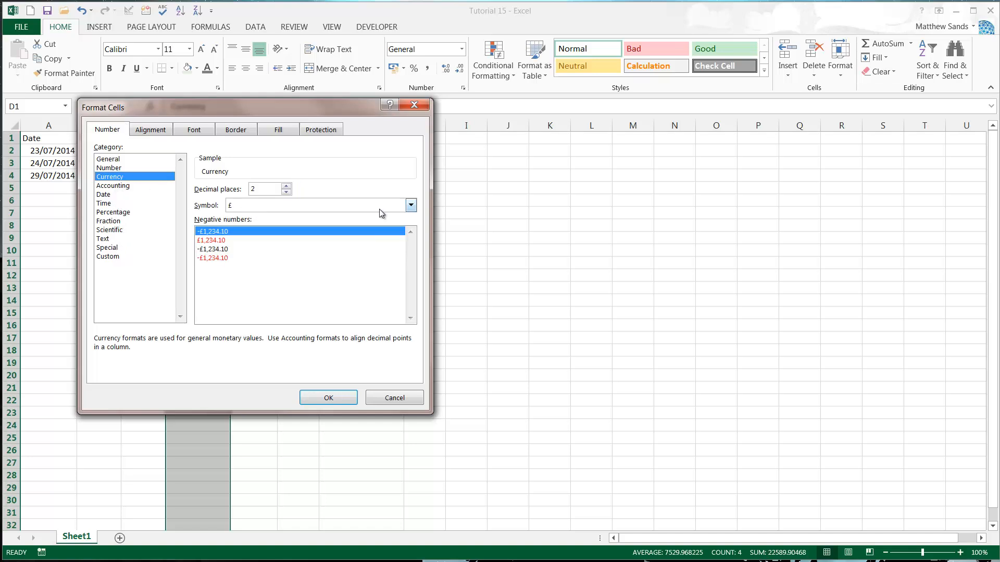
click(410, 205)
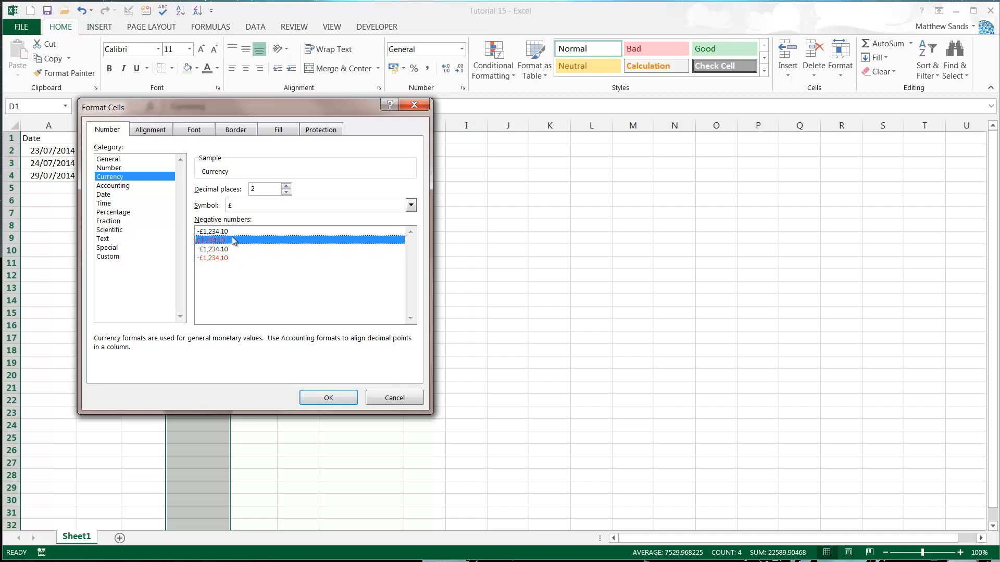
click(213, 231)
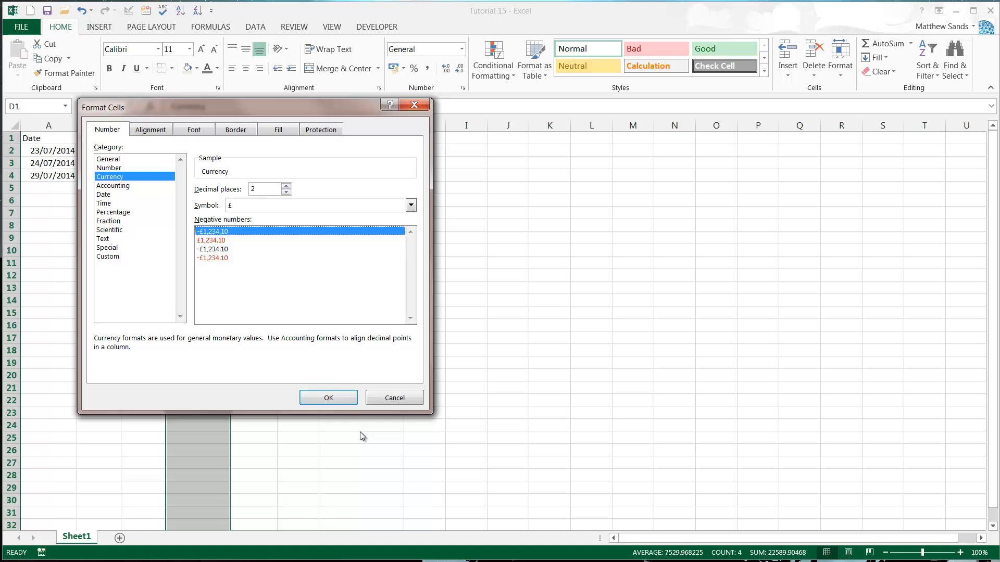
click(328, 397)
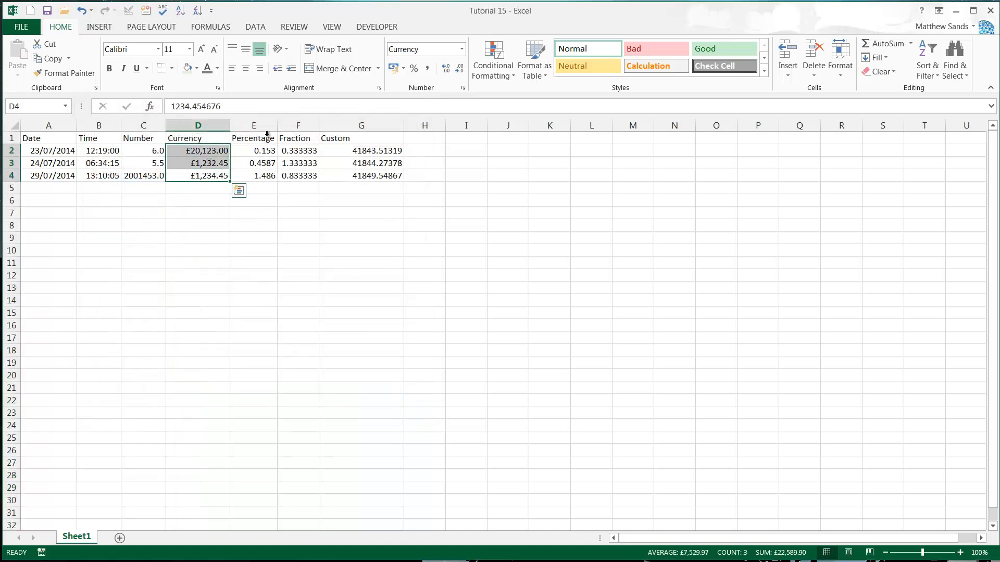
- Format column E as Percentage with 0 decimal places
click(254, 125)
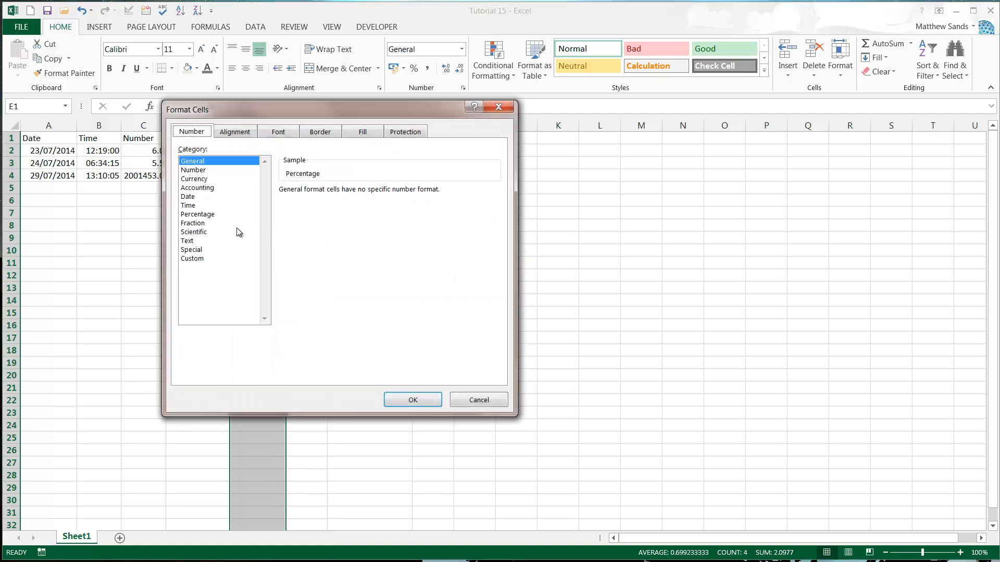
click(197, 213)
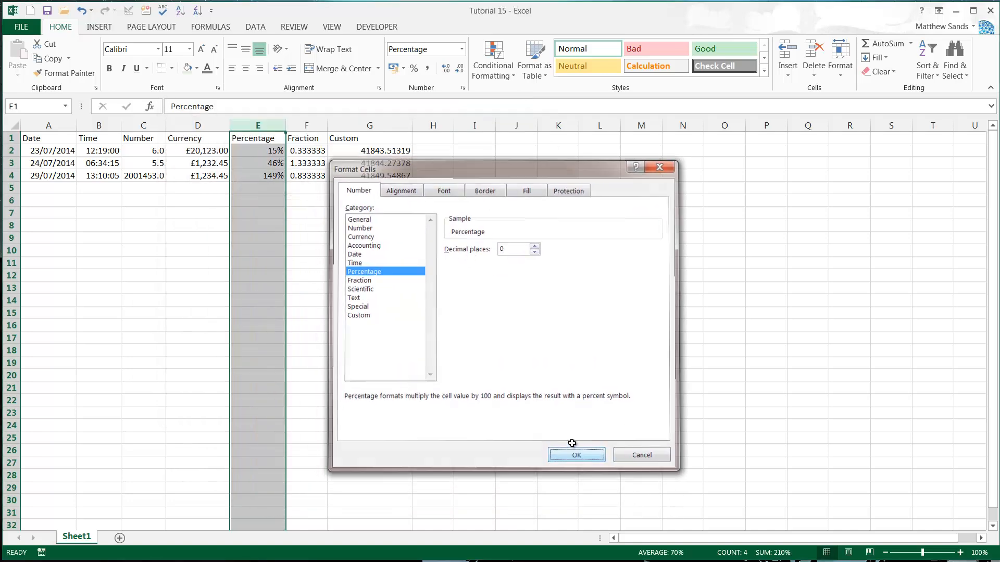
click(576, 454)
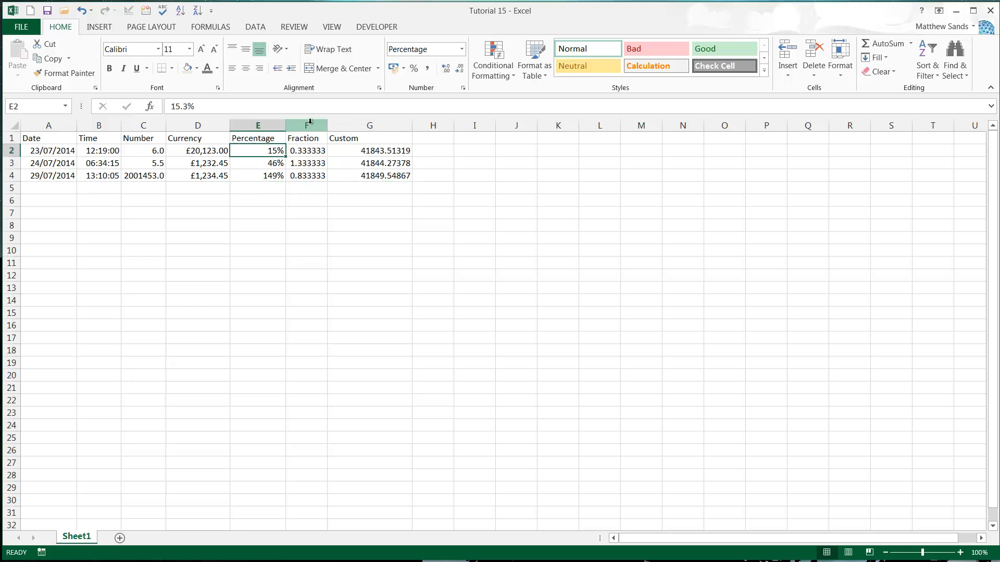
- Format column F as Fraction 'Up to one digit' and check the 1/3 formula
right_click(307, 125)
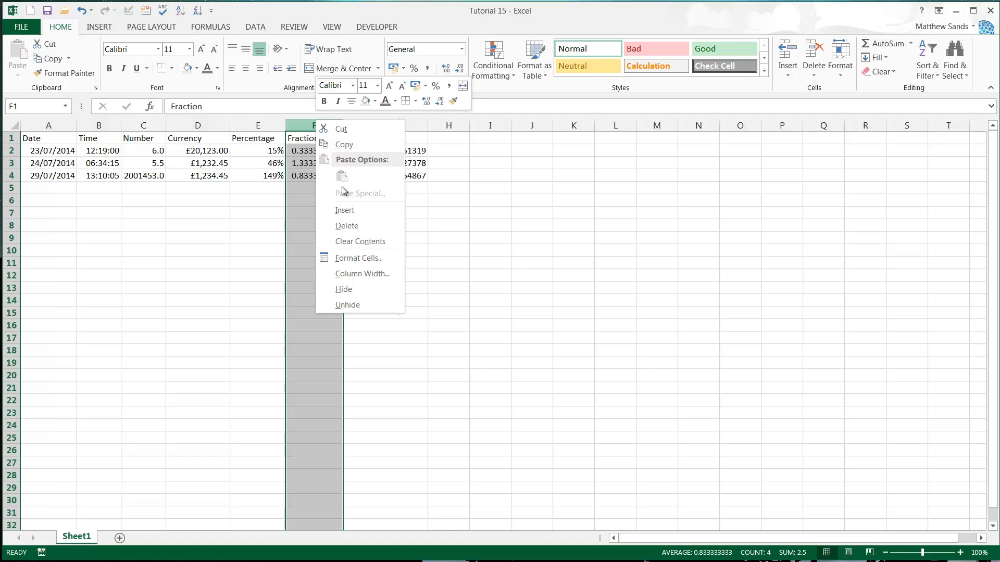
click(358, 258)
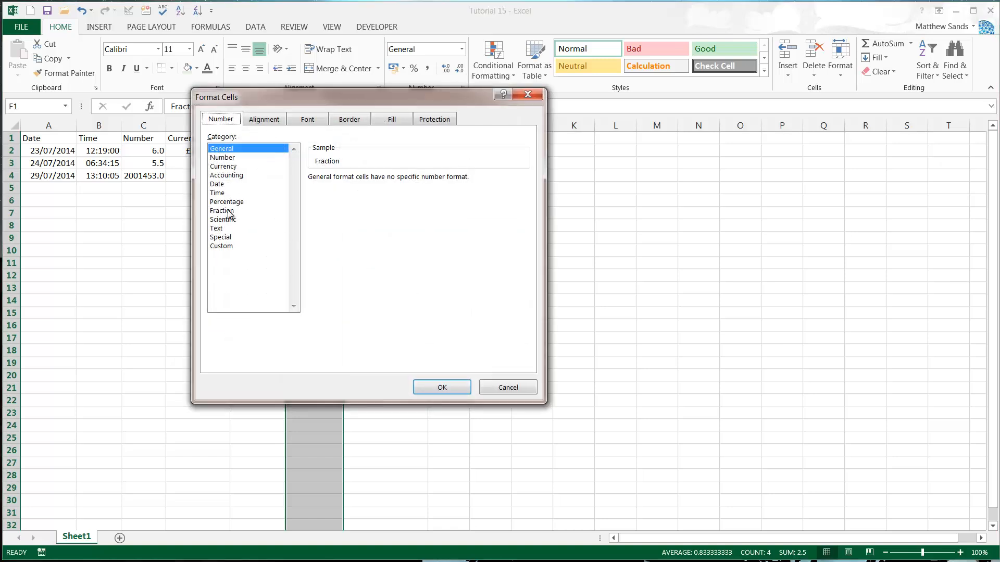
click(222, 210)
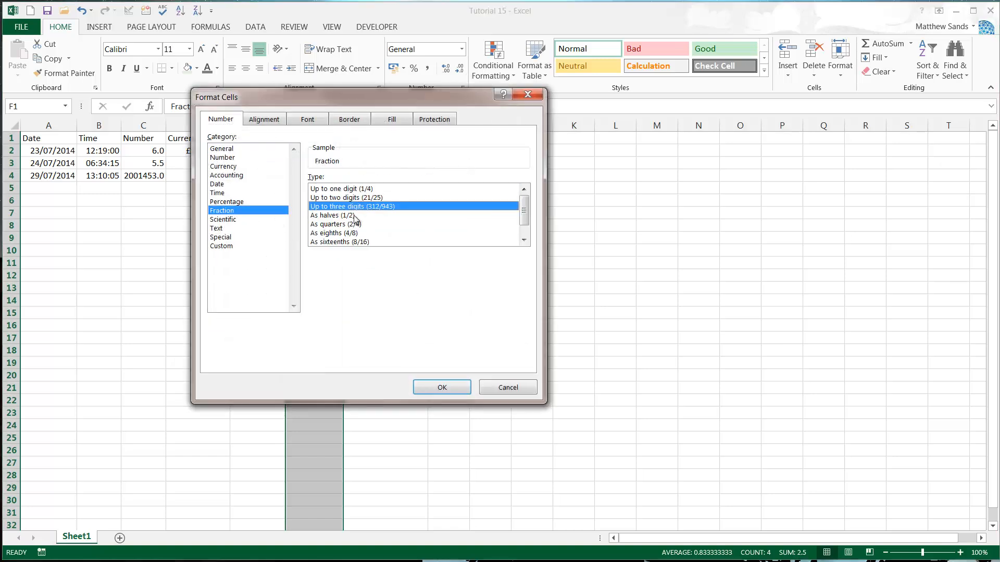
click(335, 215)
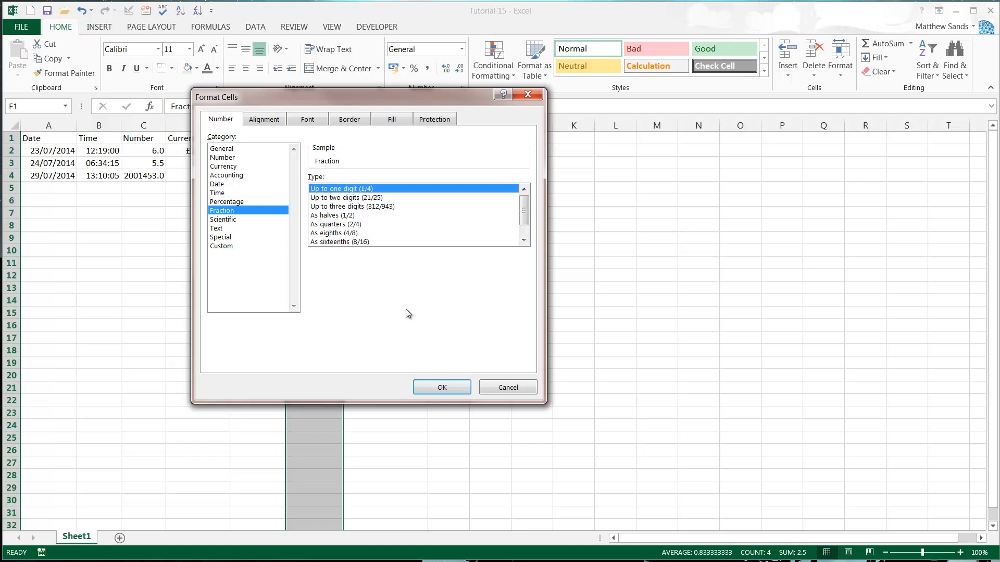
click(440, 387)
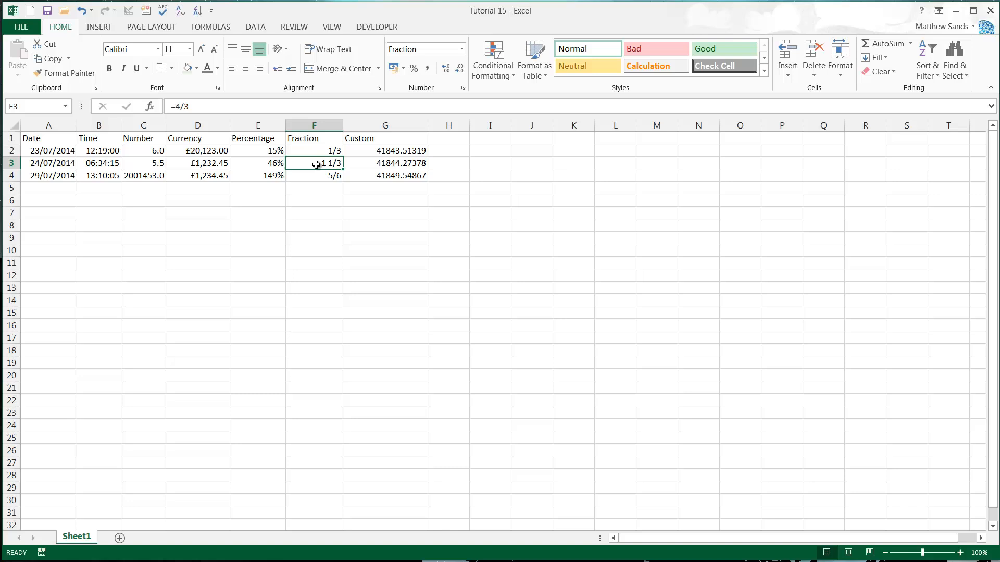
click(313, 150)
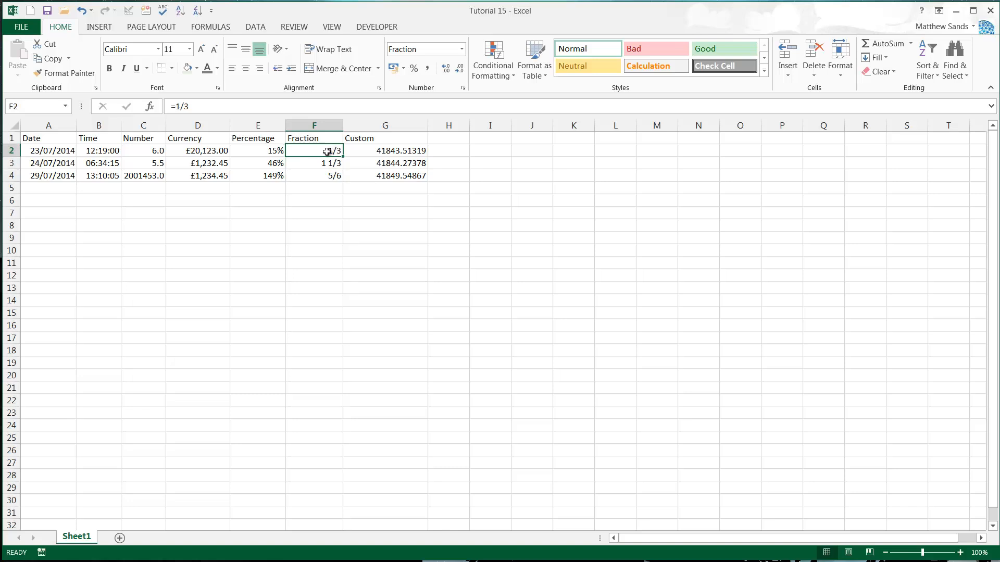
click(313, 175)
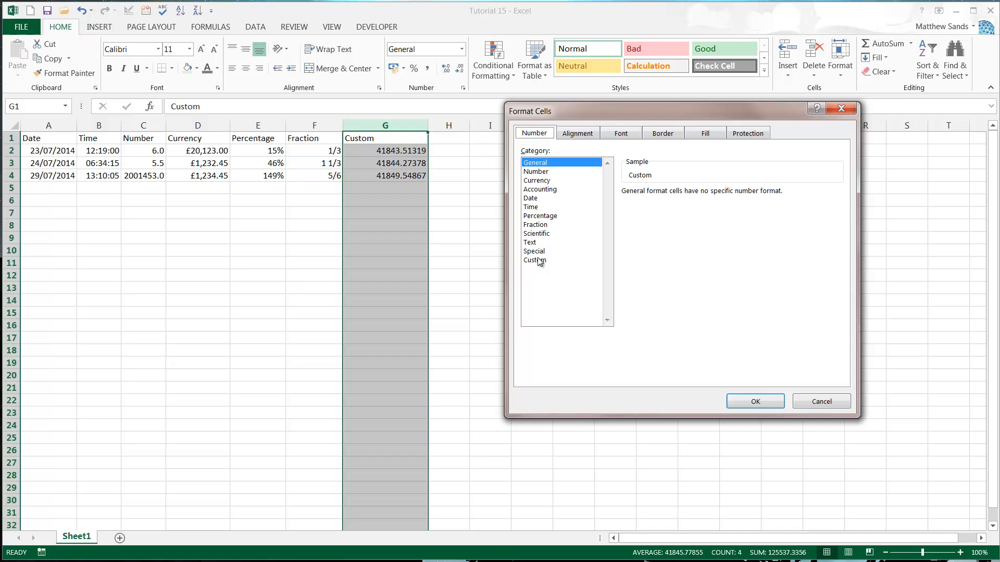
- Apply the custom Type code dd:mm:yyyy hh:mm:ss to column G
click(534, 260)
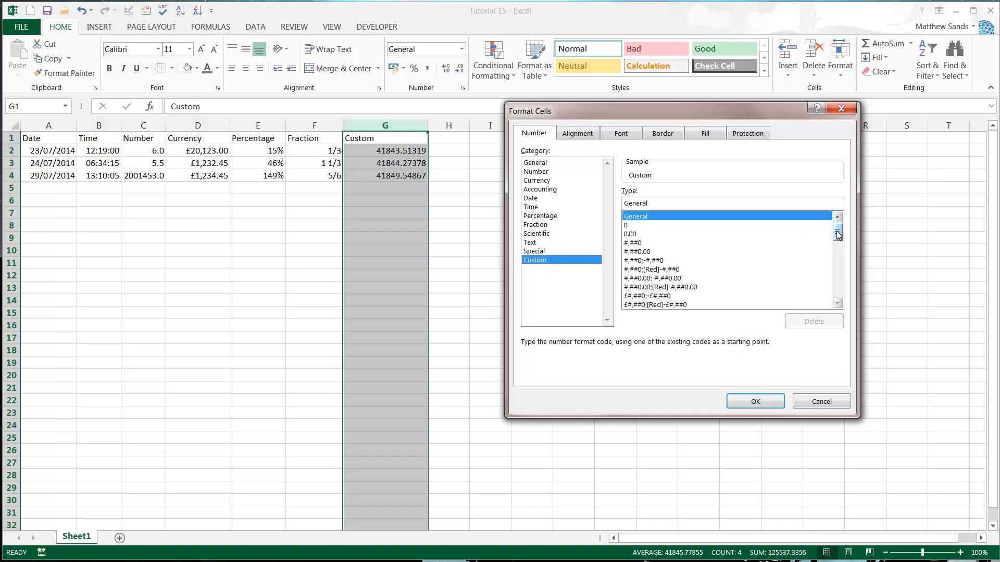
drag(836, 229, 837, 260)
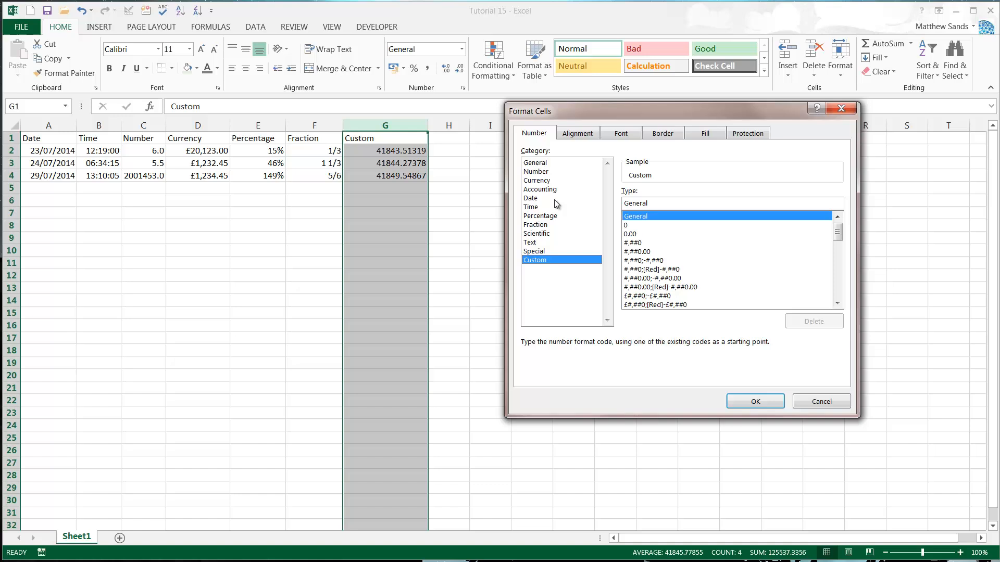
mouse_move(735, 200)
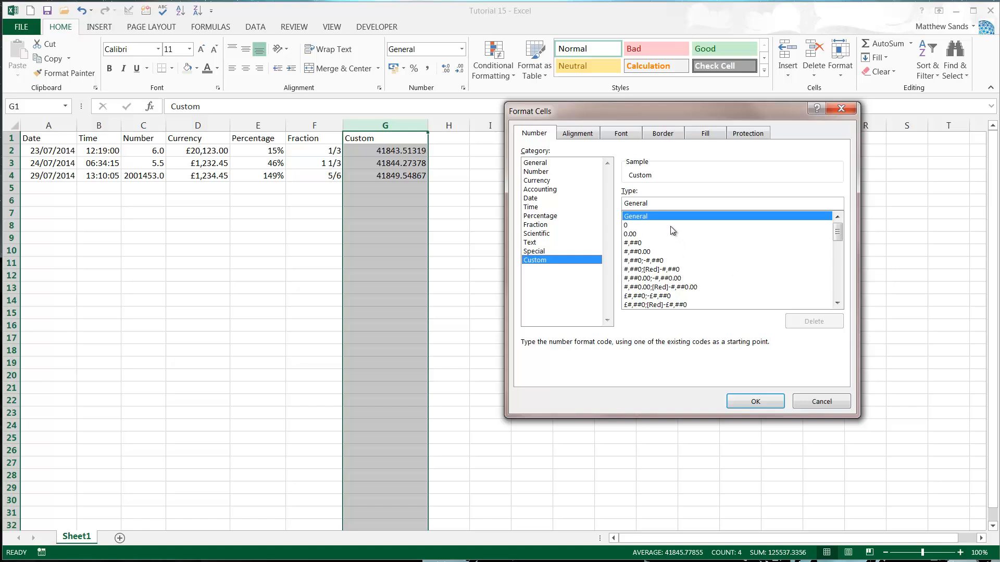
click(730, 203)
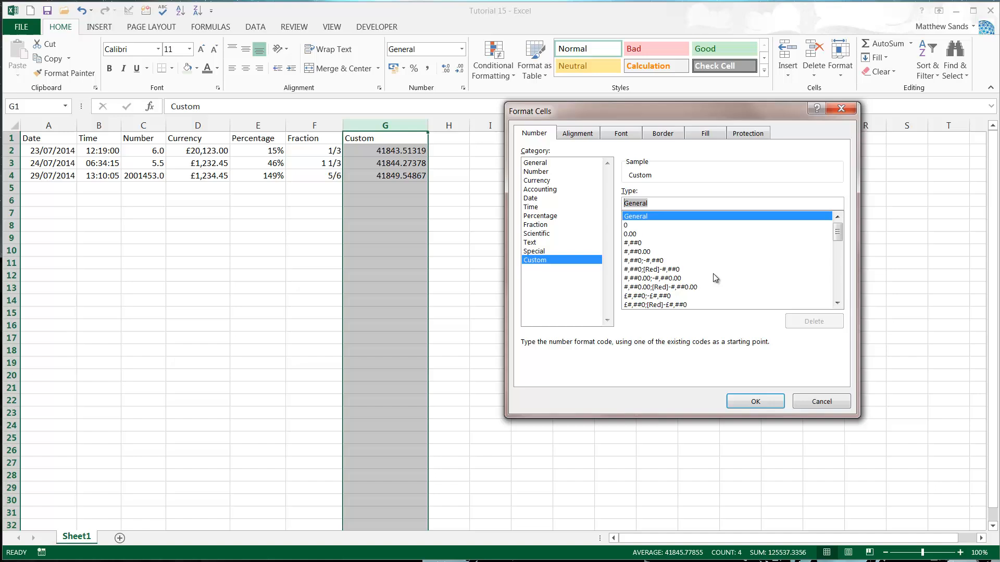
mouse_move(616, 360)
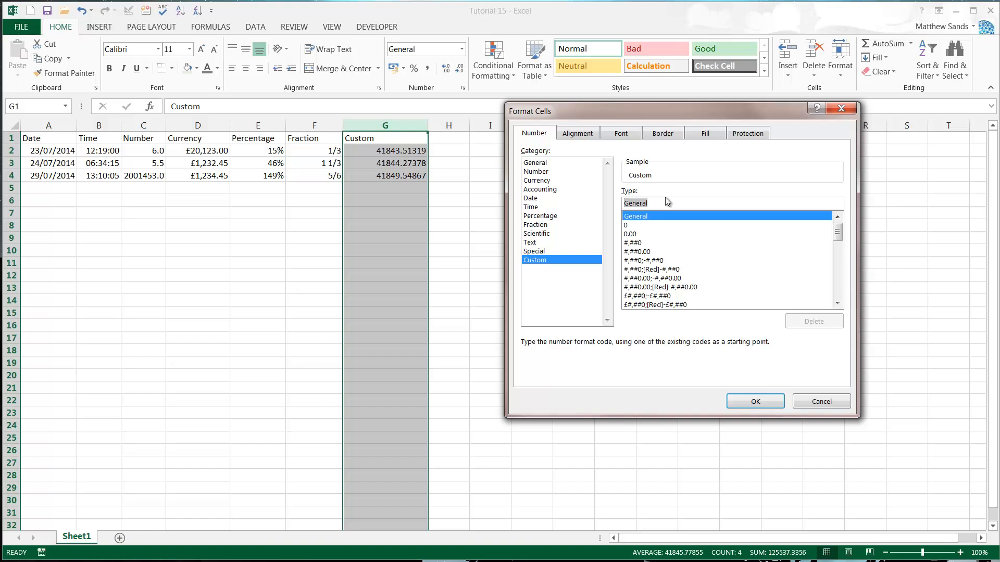
text(0)
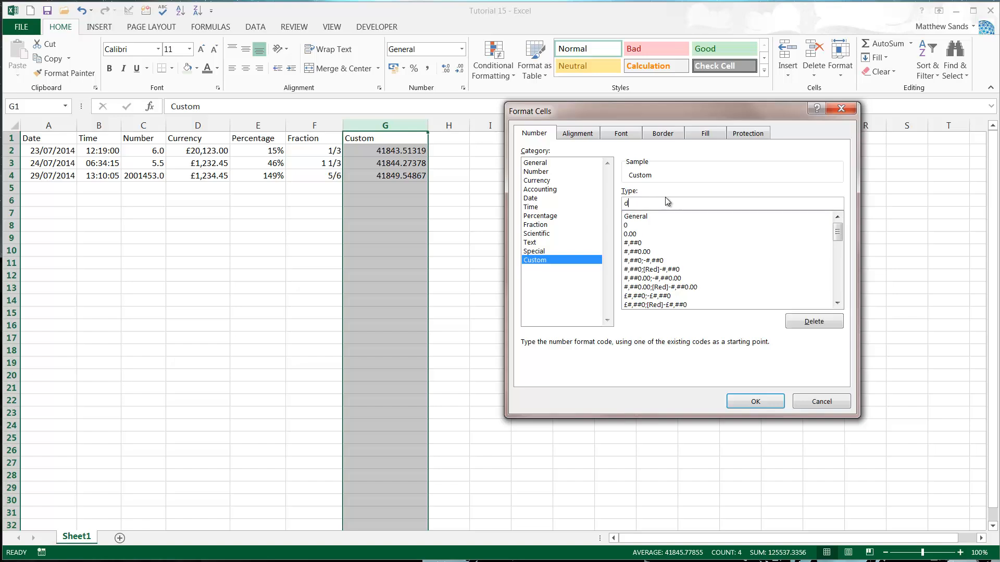
text(d:mm)
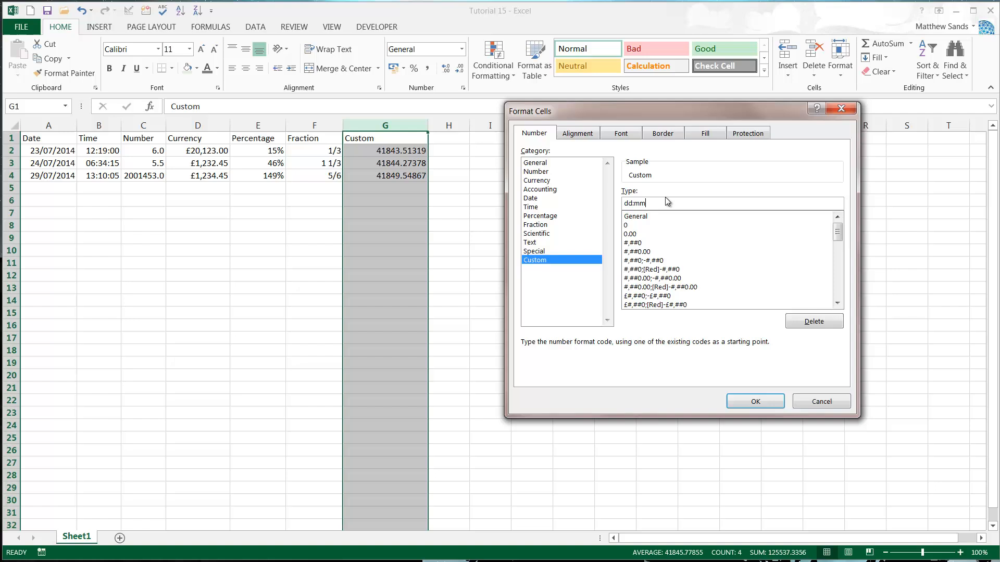
text(:yy)
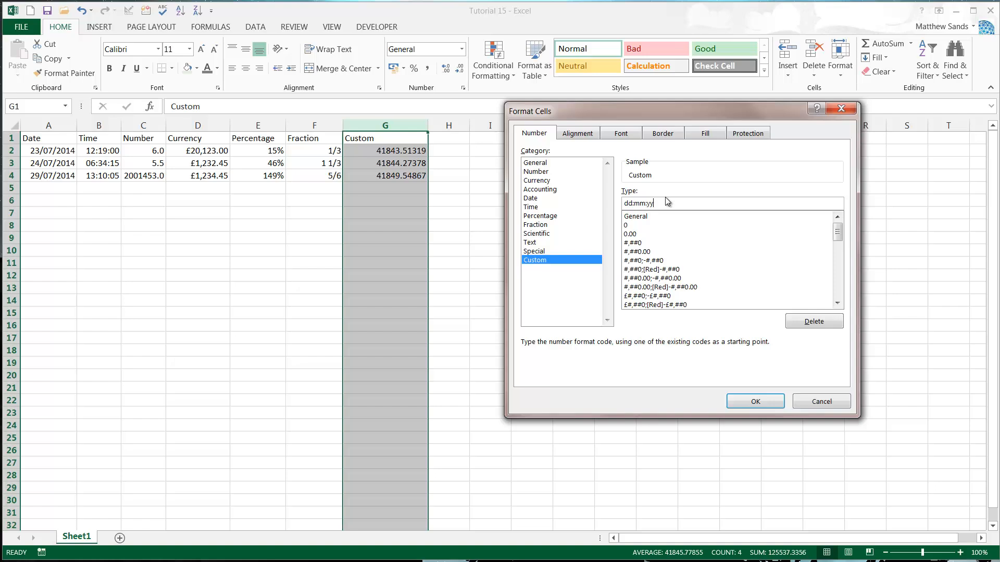
text(yy h)
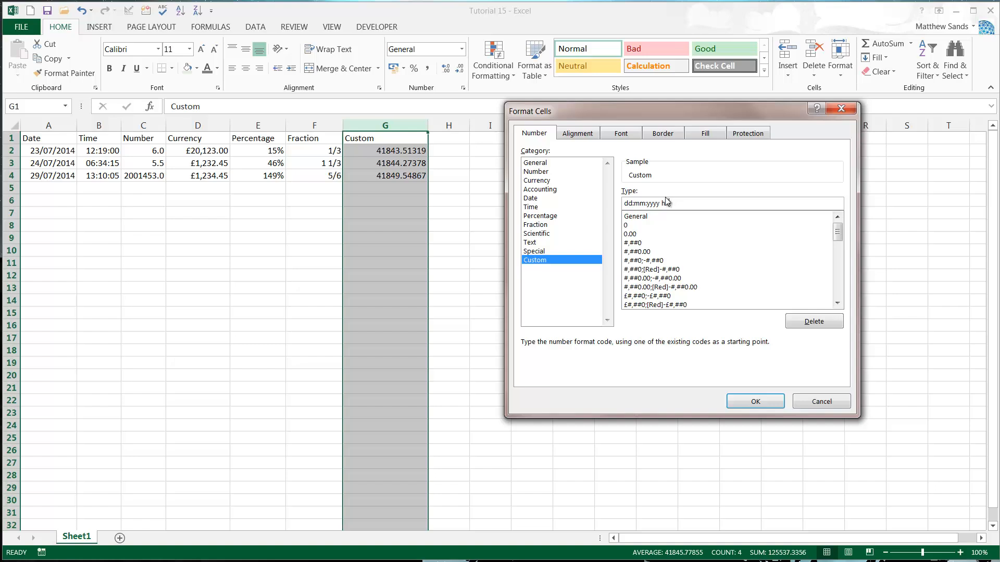
text(:mm:ss)
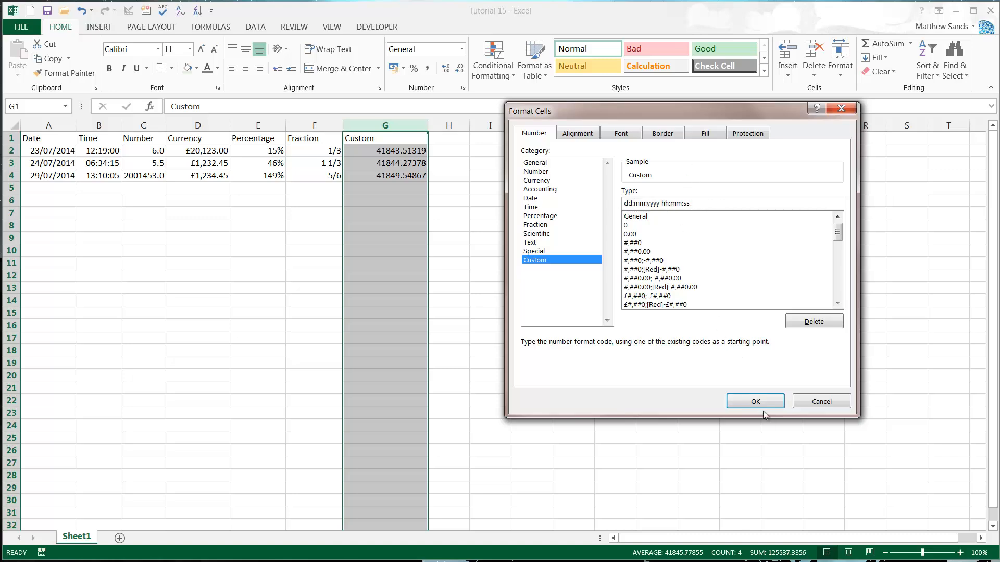
click(755, 401)
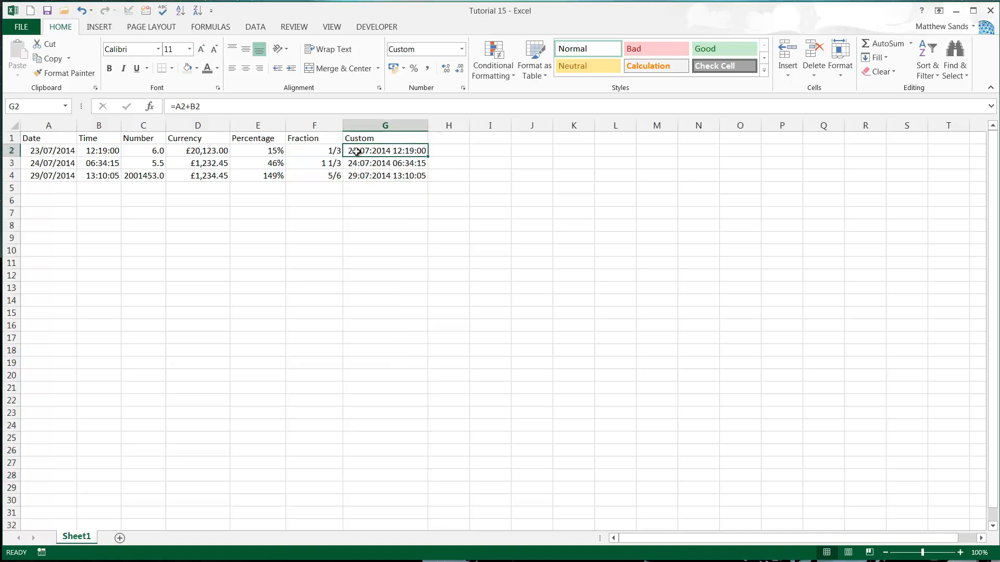
- Select G2:G4 and apply the built-in custom format dd/mm/yyyy hh:mm
drag(385, 151, 384, 162)
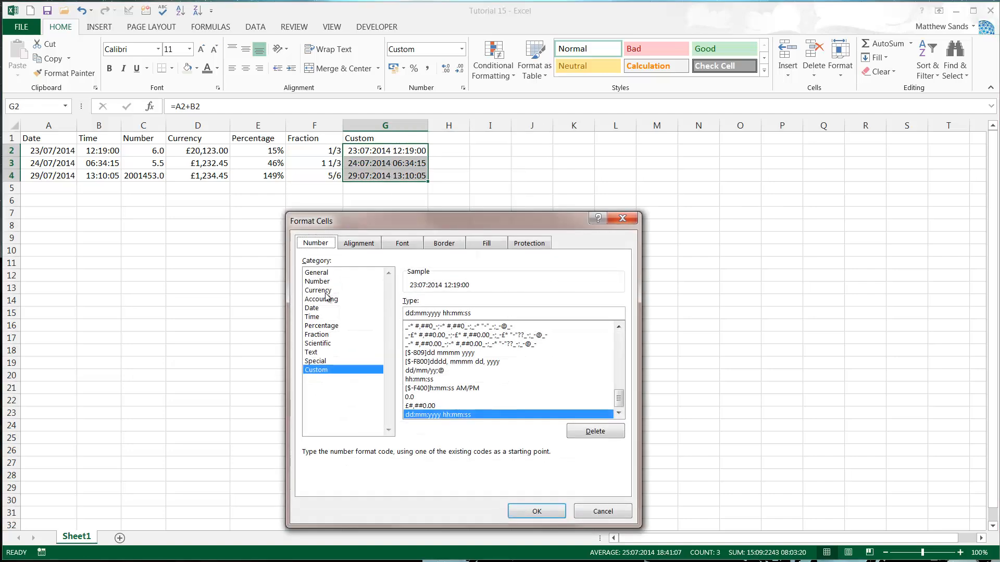
click(312, 307)
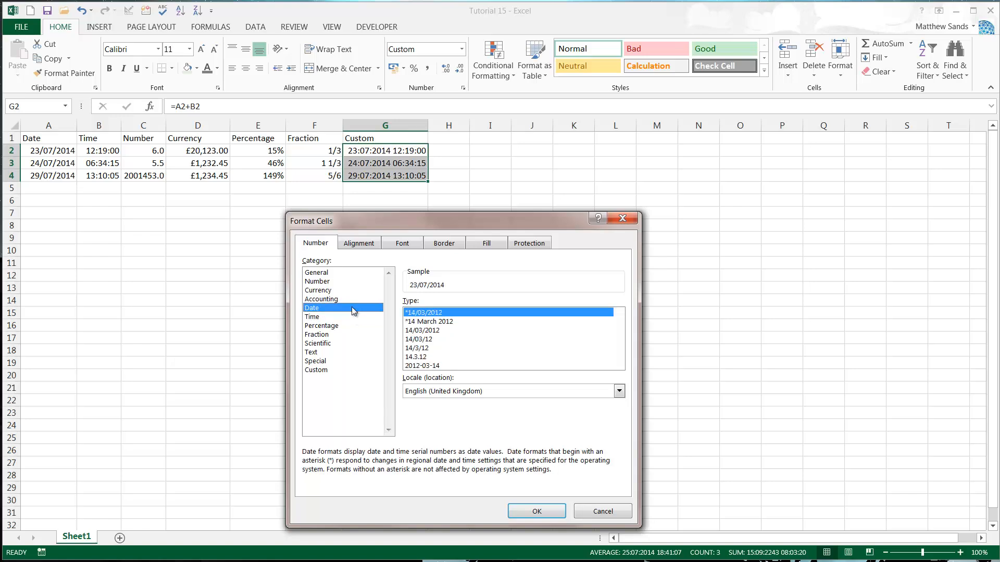
click(315, 370)
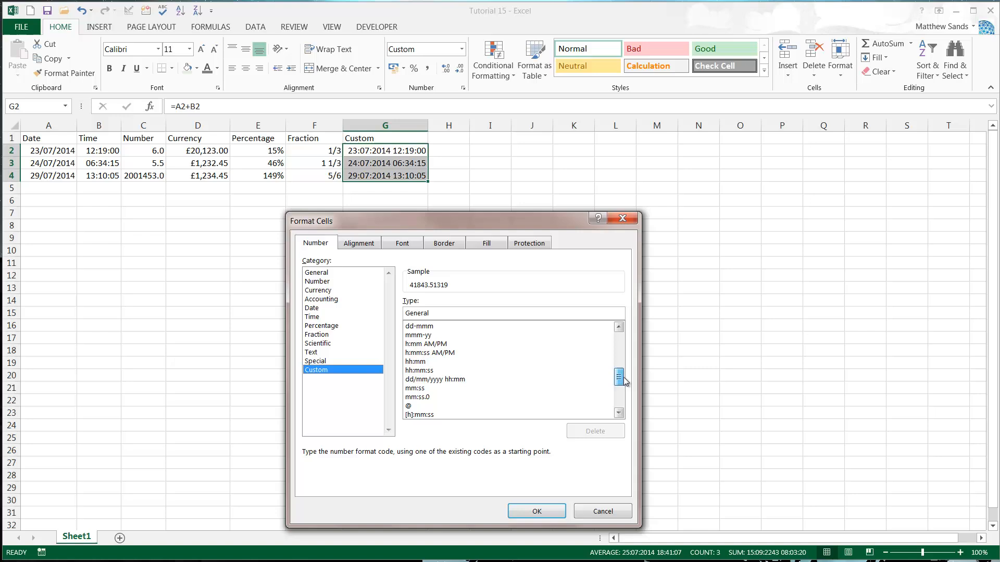
click(434, 352)
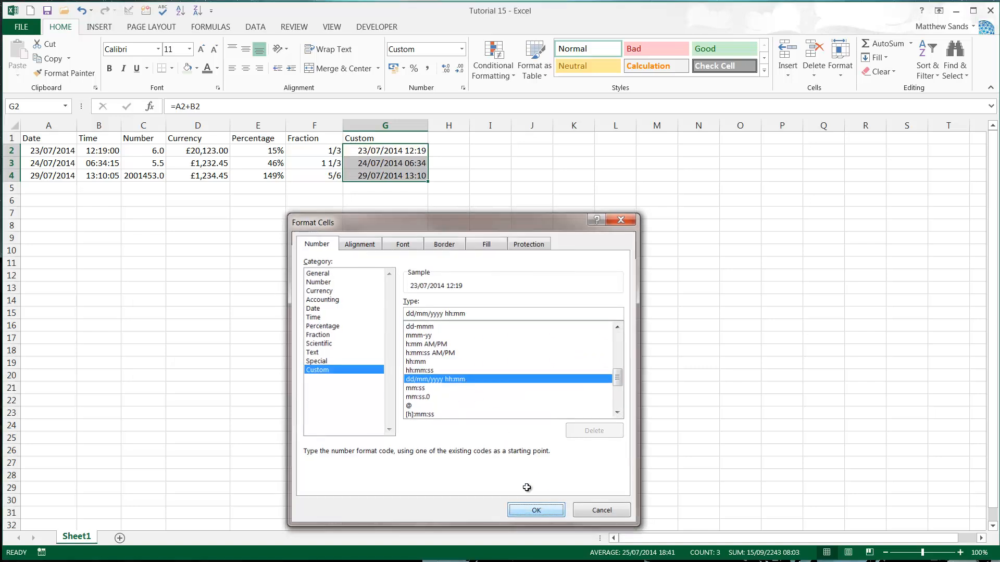
click(535, 510)
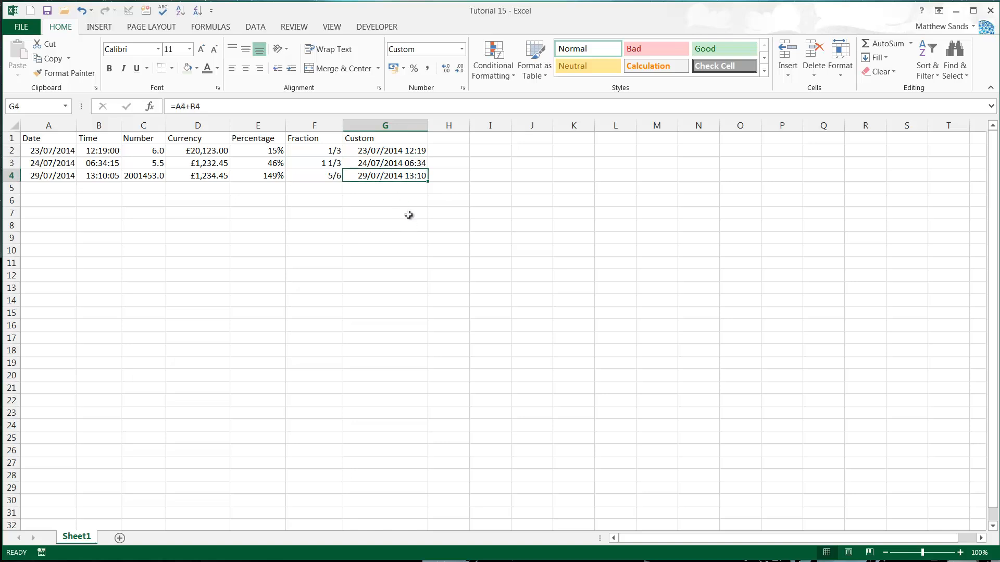
click(385, 151)
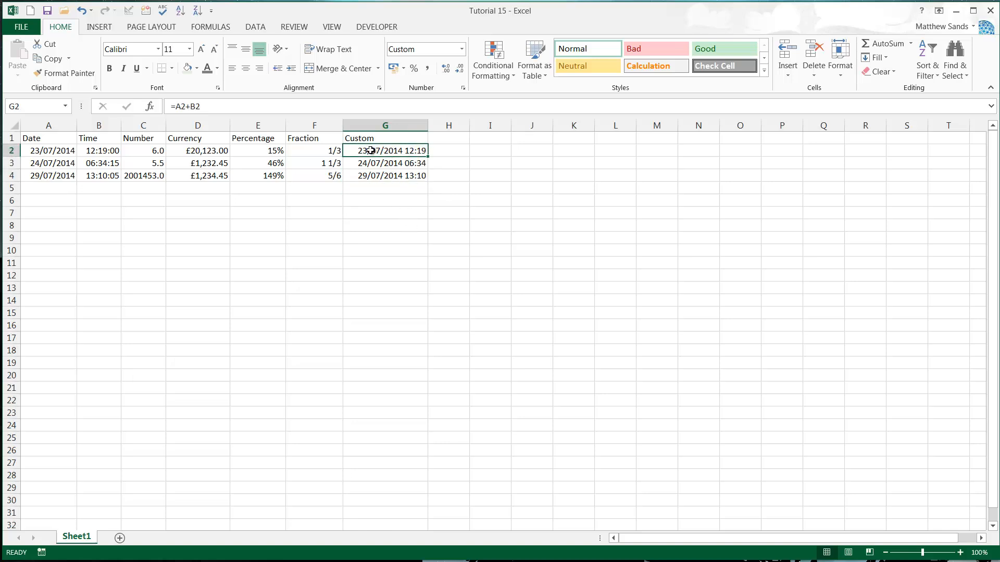
click(384, 162)
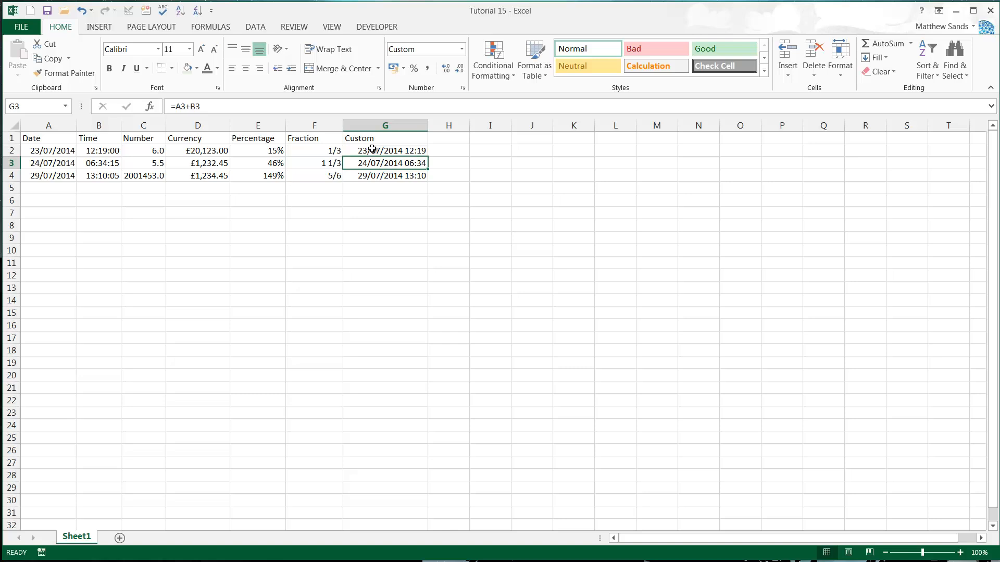
click(385, 150)
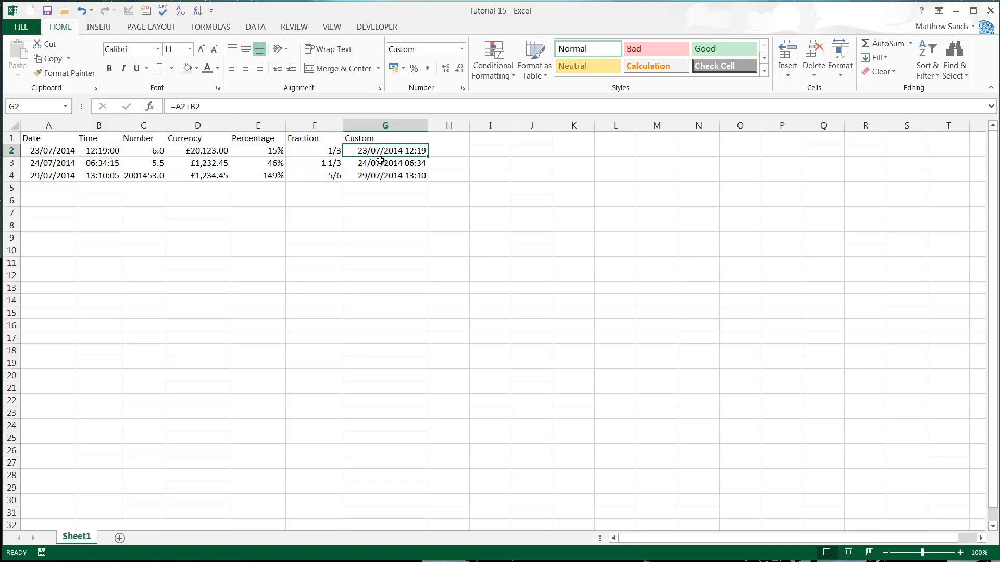
click(258, 187)
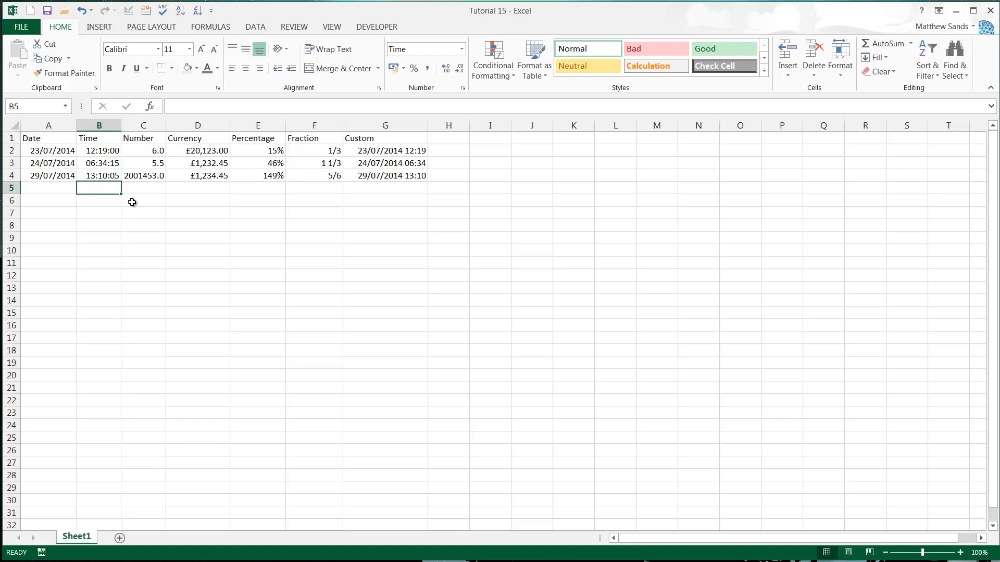
click(258, 187)
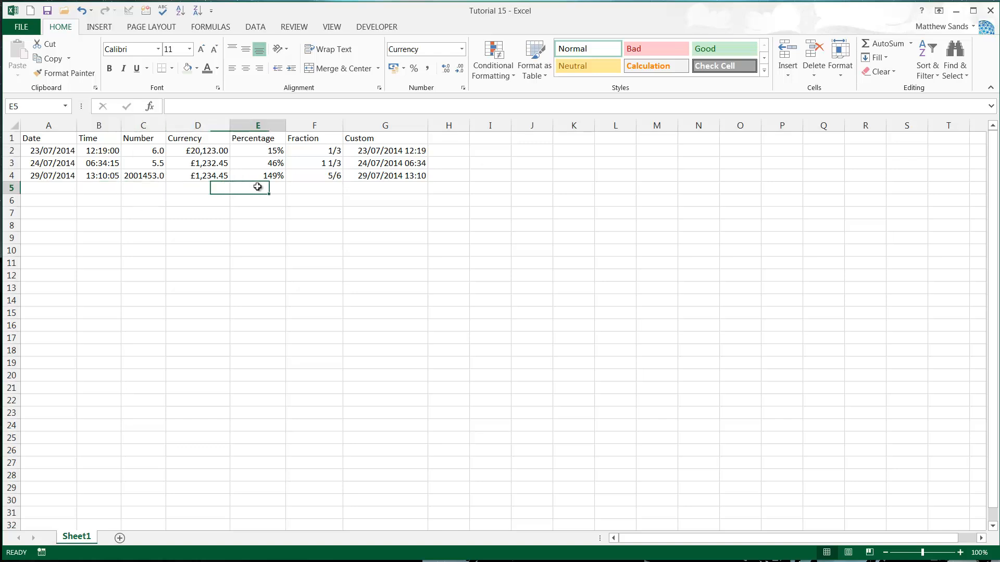
click(385, 175)
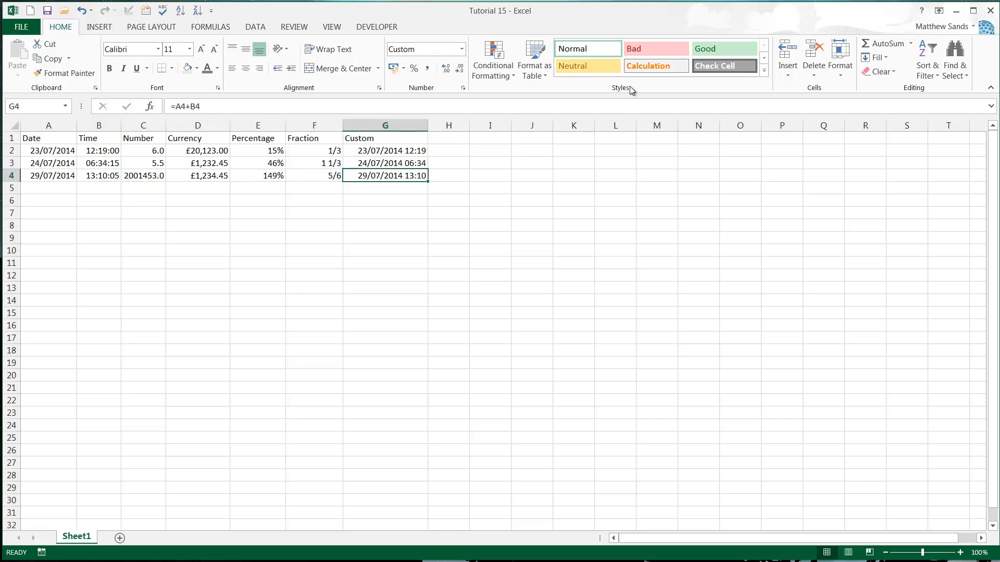
click(313, 163)
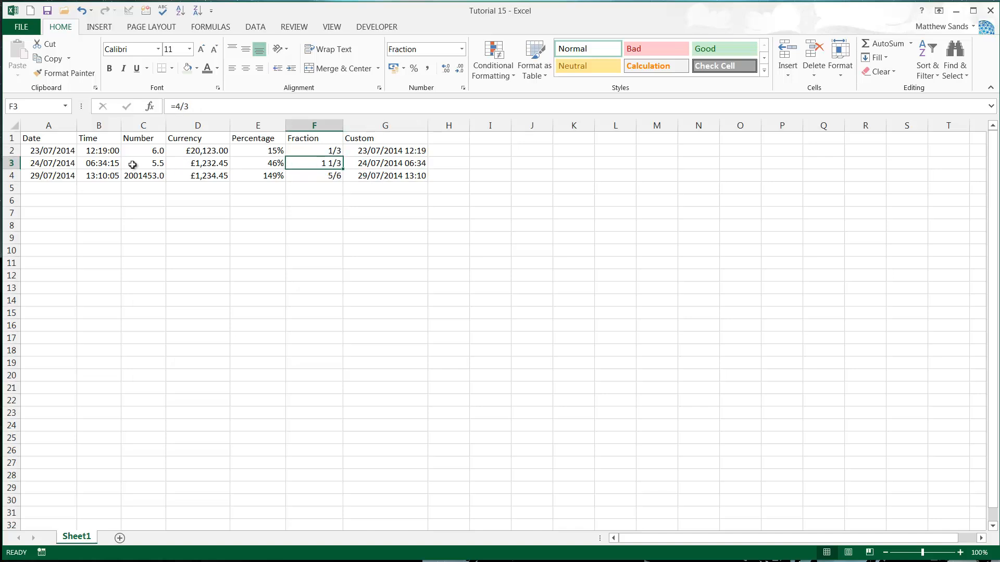